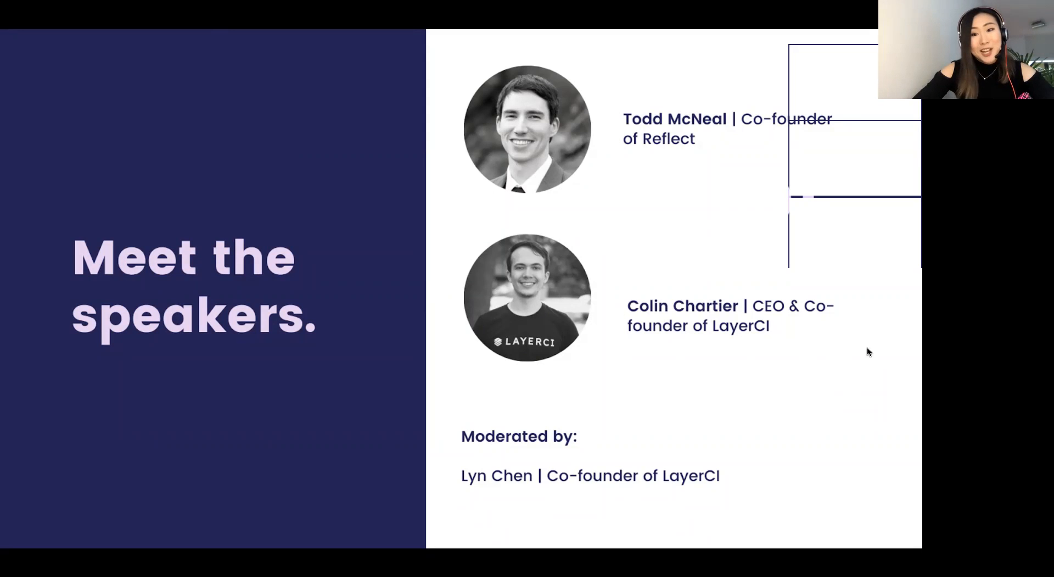
pyautogui.moveTo(848, 373)
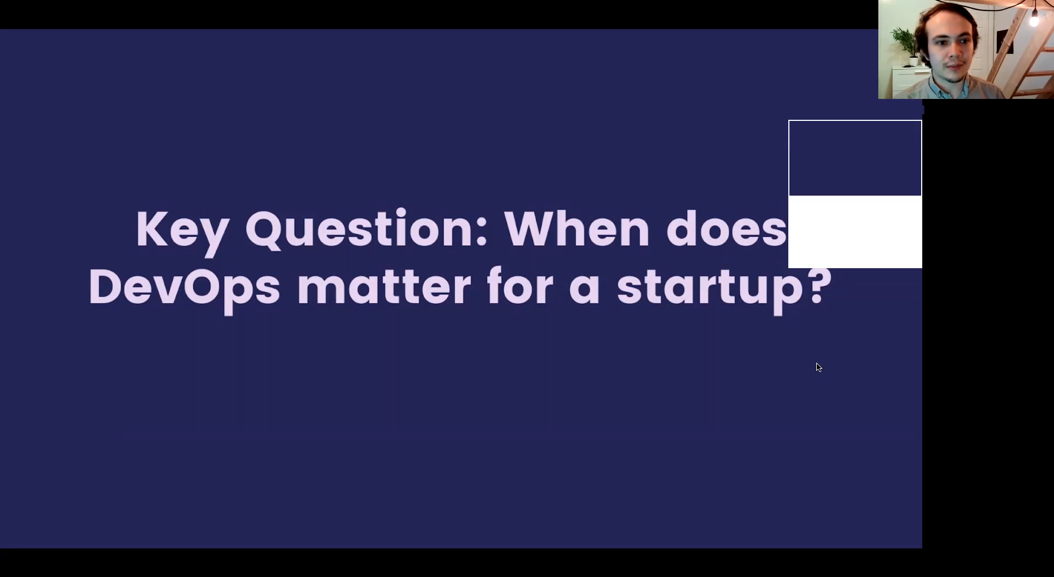
pyautogui.moveTo(829, 355)
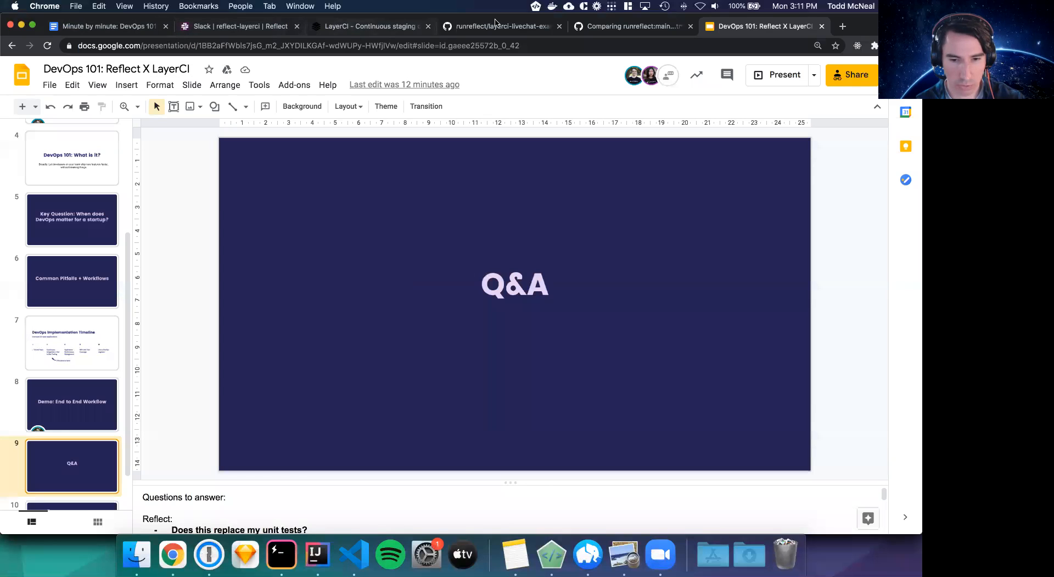
# Browse the layerci-livechat-example repository into services/web/src and back to the root
pyautogui.click(501, 26)
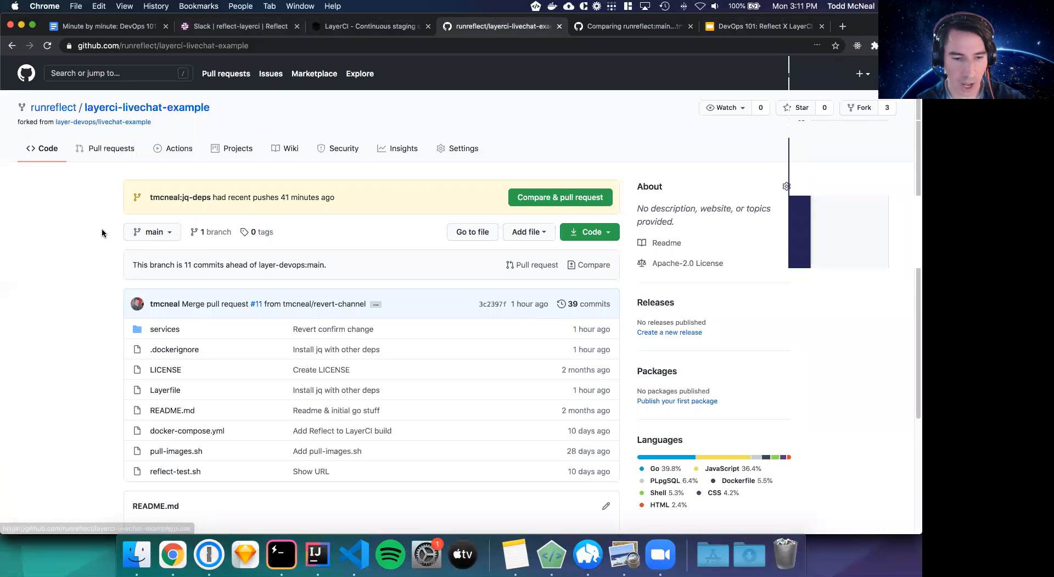
pyautogui.scroll(-3)
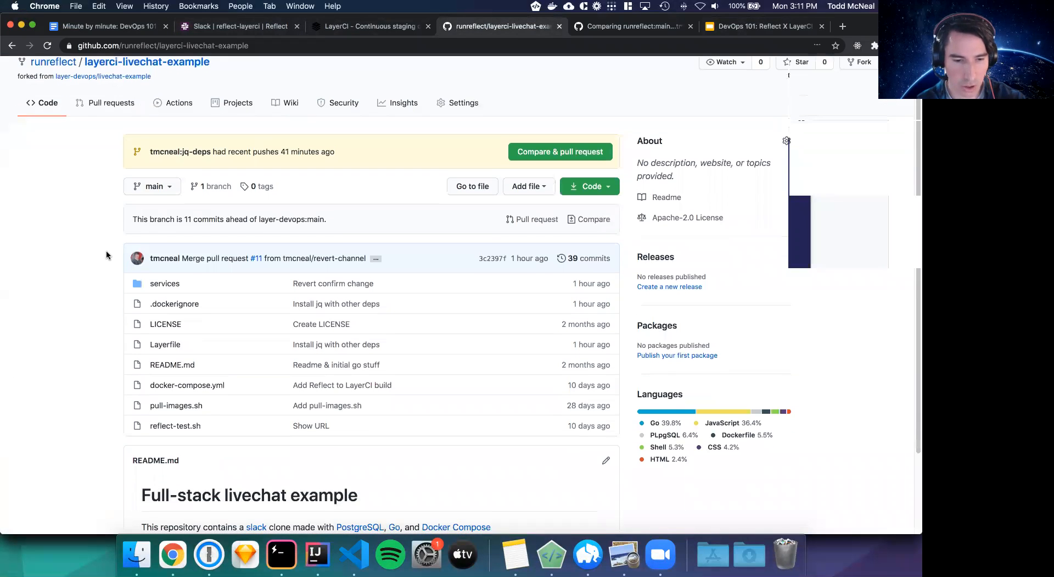
pyautogui.scroll(-3)
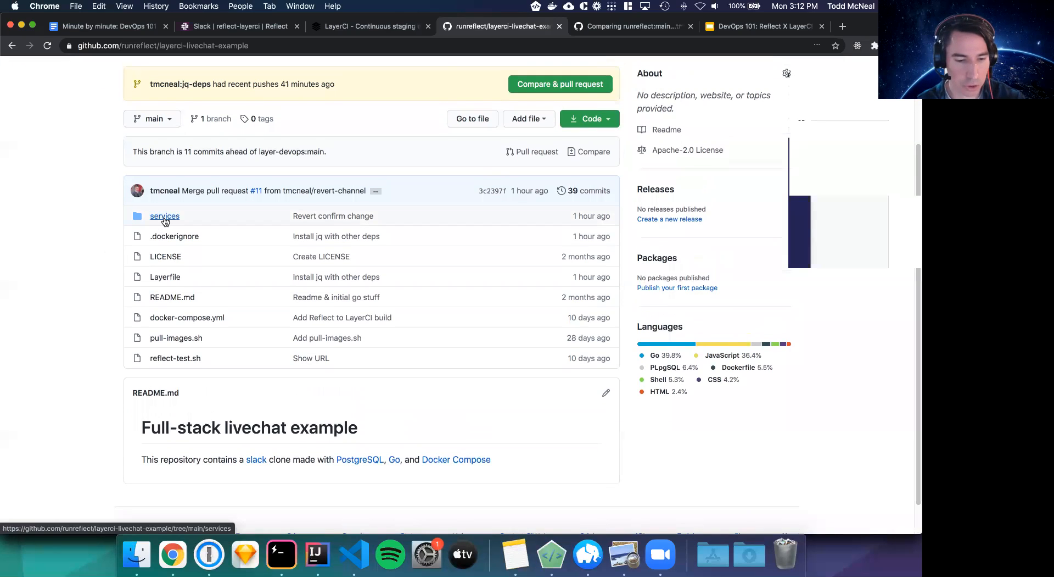
pyautogui.click(164, 216)
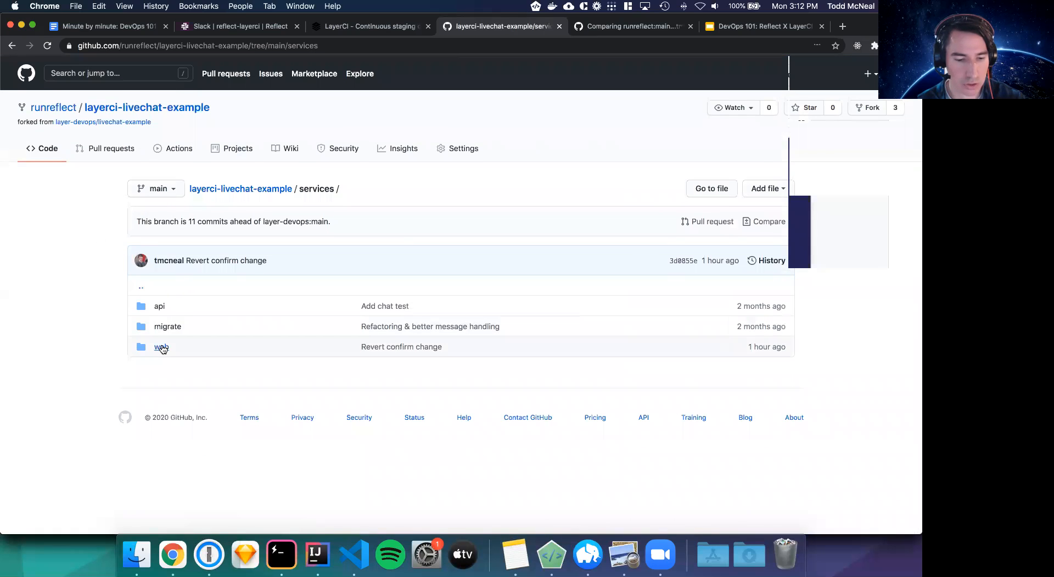
pyautogui.click(161, 346)
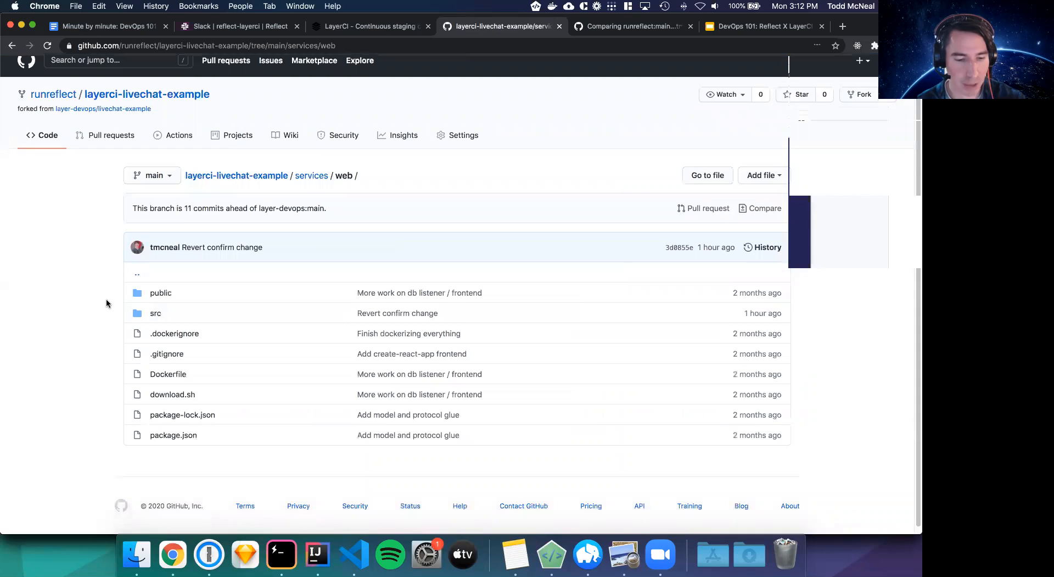
pyautogui.click(156, 312)
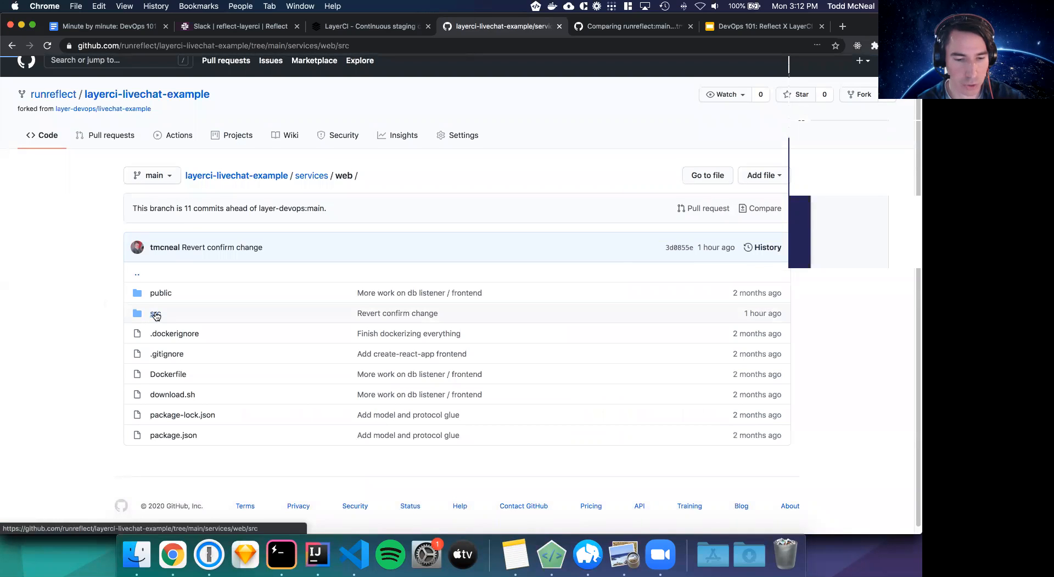
pyautogui.click(156, 312)
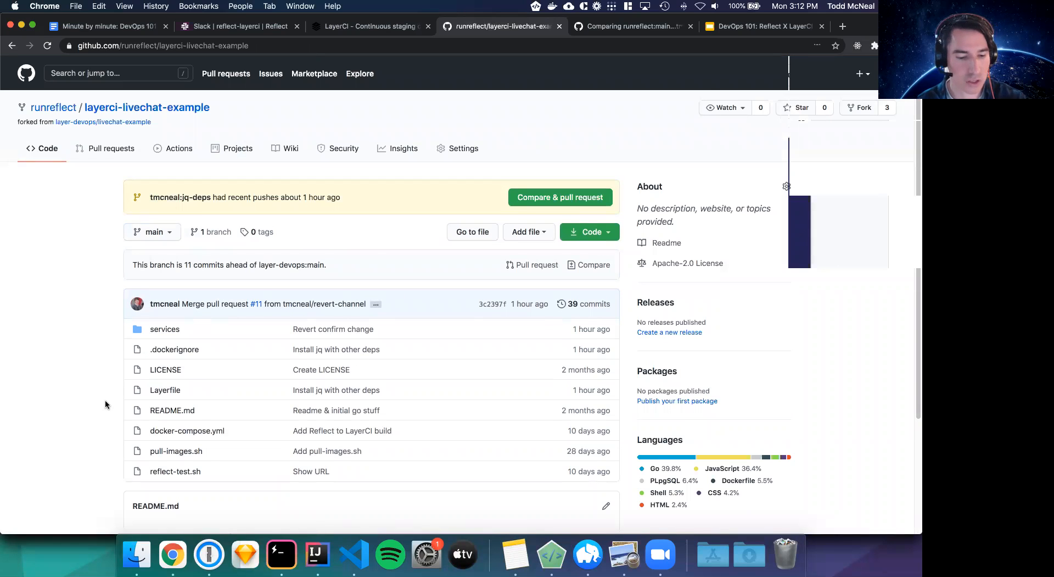
# View the repository's 24-line Layerfile, which ends by running reflect-test.sh
pyautogui.scroll(-3)
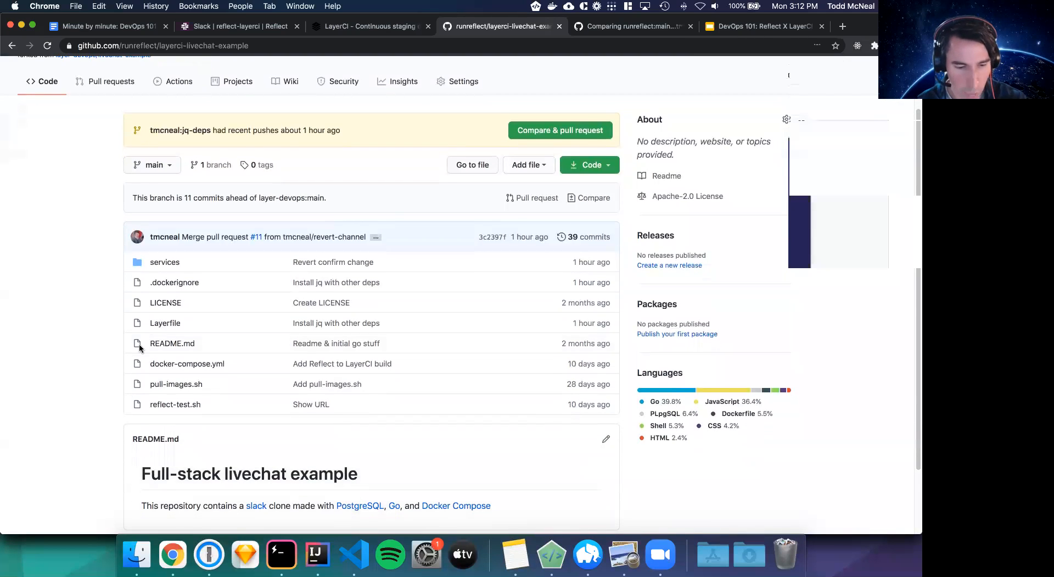
pyautogui.moveTo(165, 322)
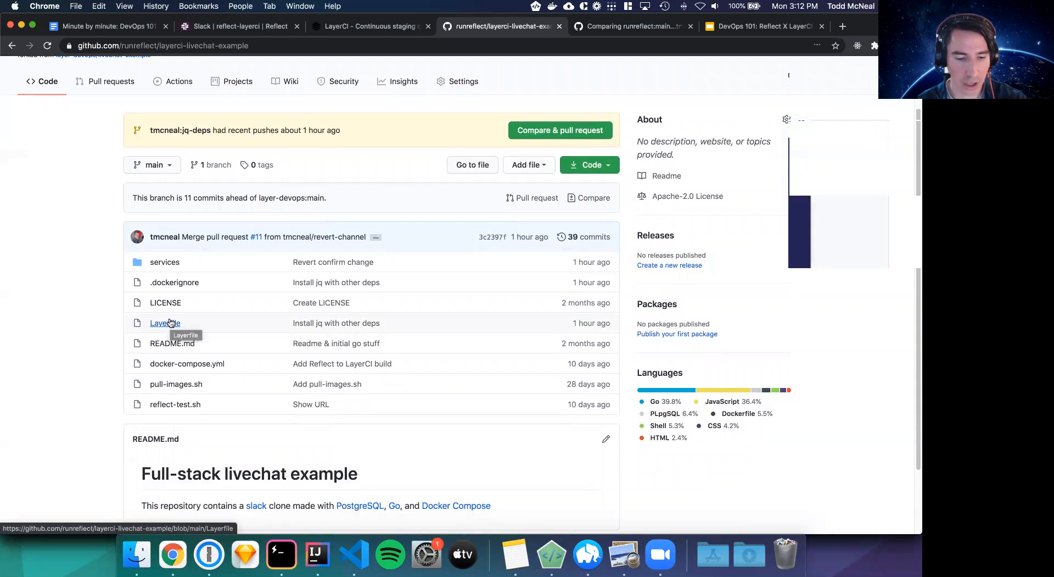
pyautogui.click(164, 323)
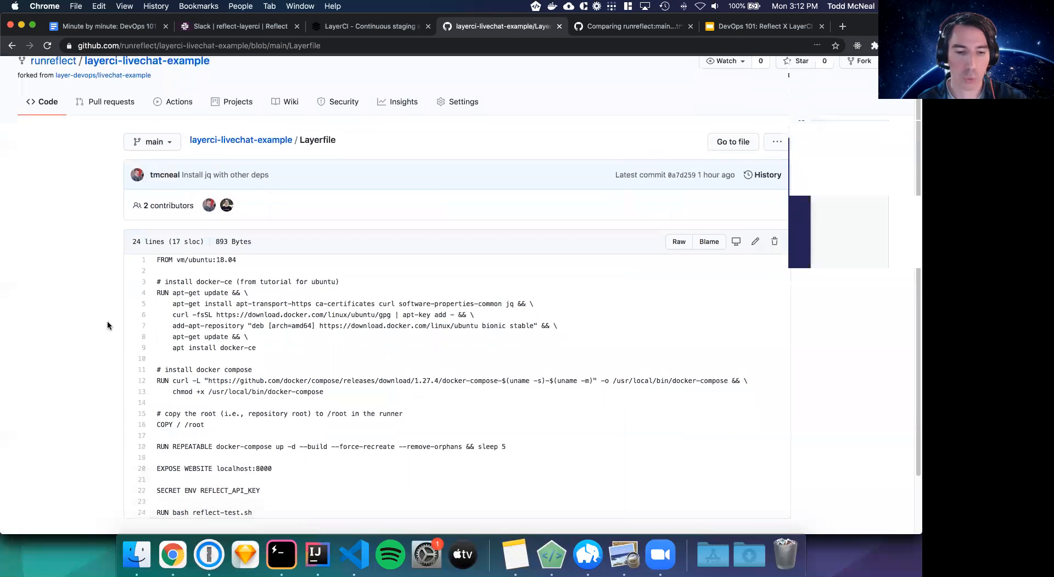
pyautogui.scroll(-3)
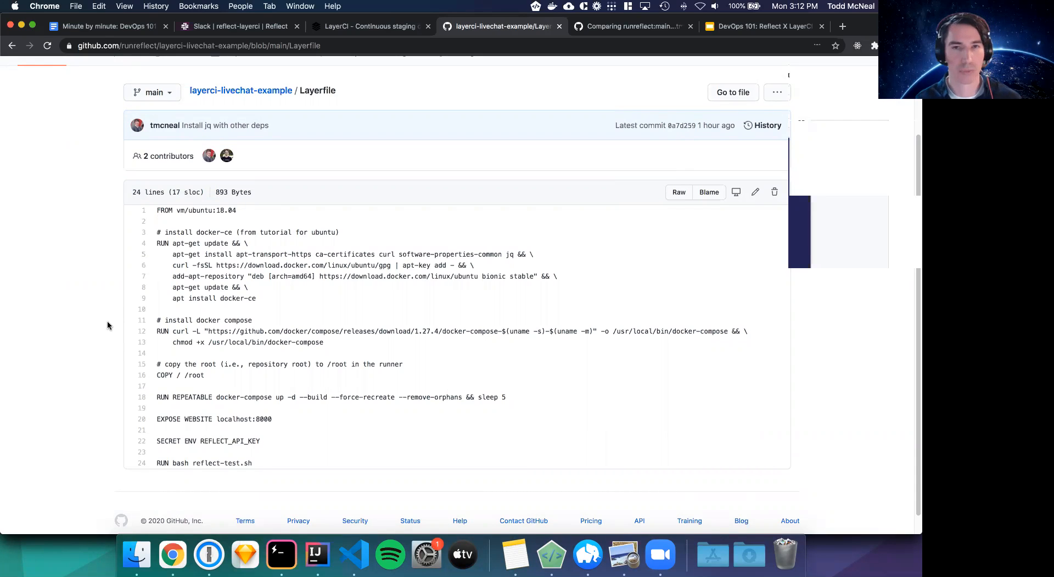
pyautogui.moveTo(180, 103)
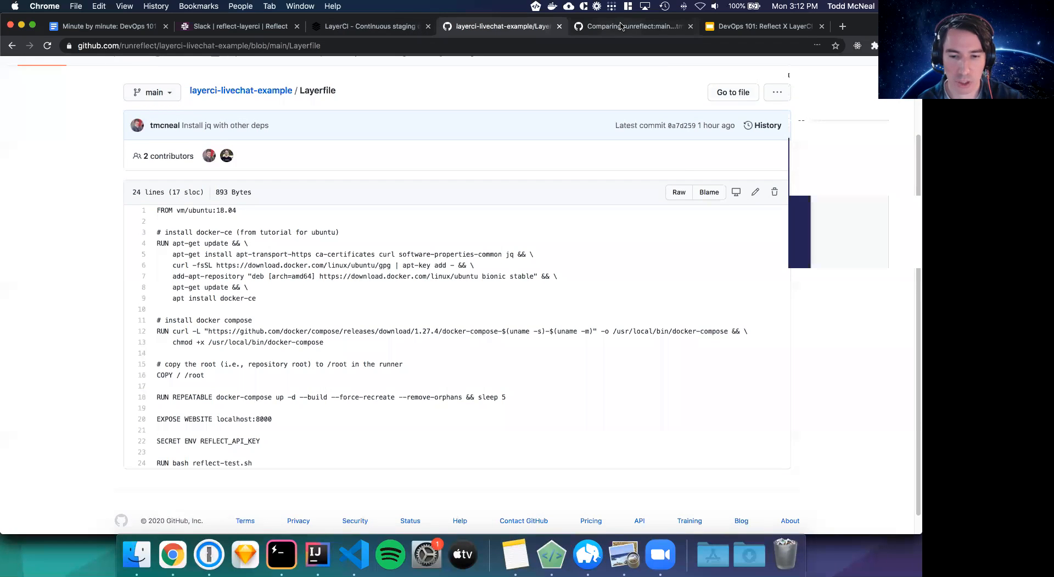
# Review and submit the 'Show confirm modal when creating channel' pull request
pyautogui.click(632, 26)
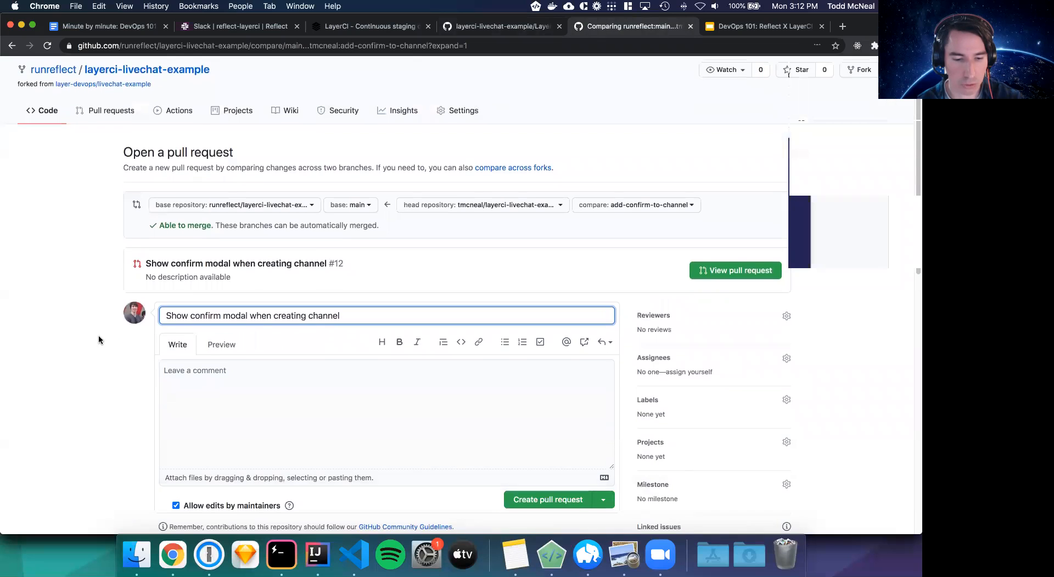
pyautogui.scroll(-3)
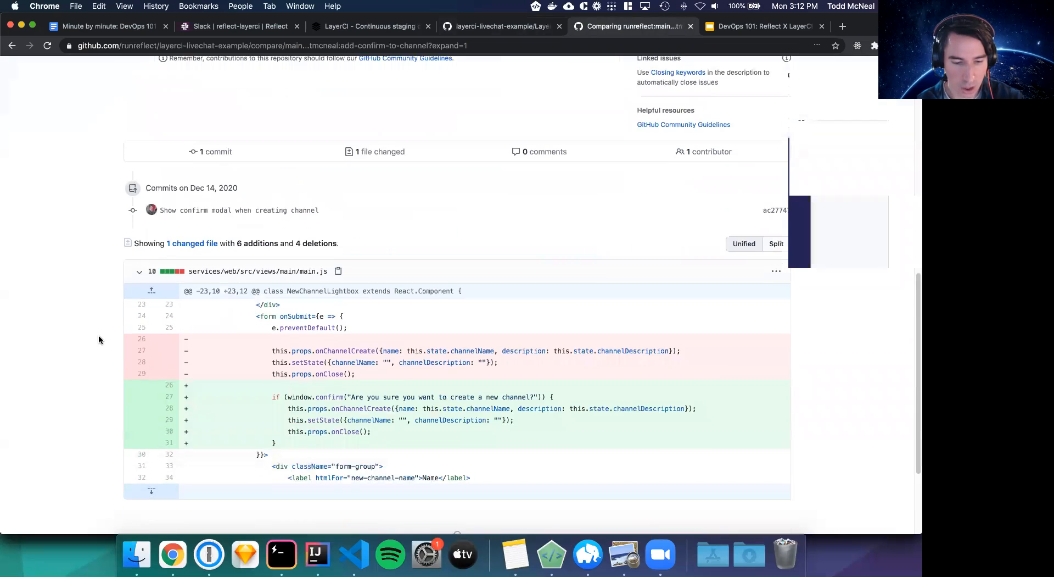
pyautogui.scroll(-3)
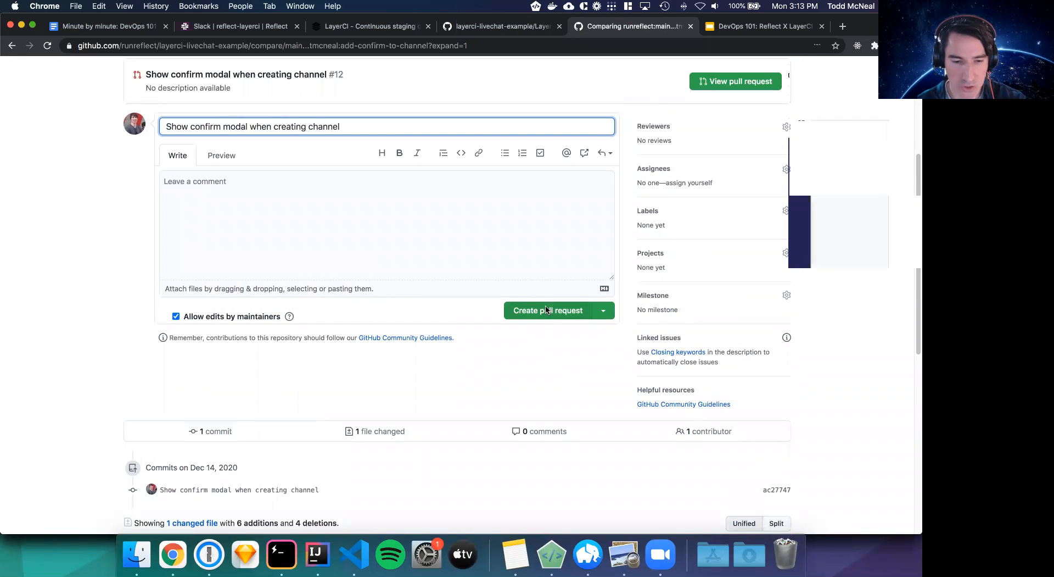
pyautogui.click(548, 310)
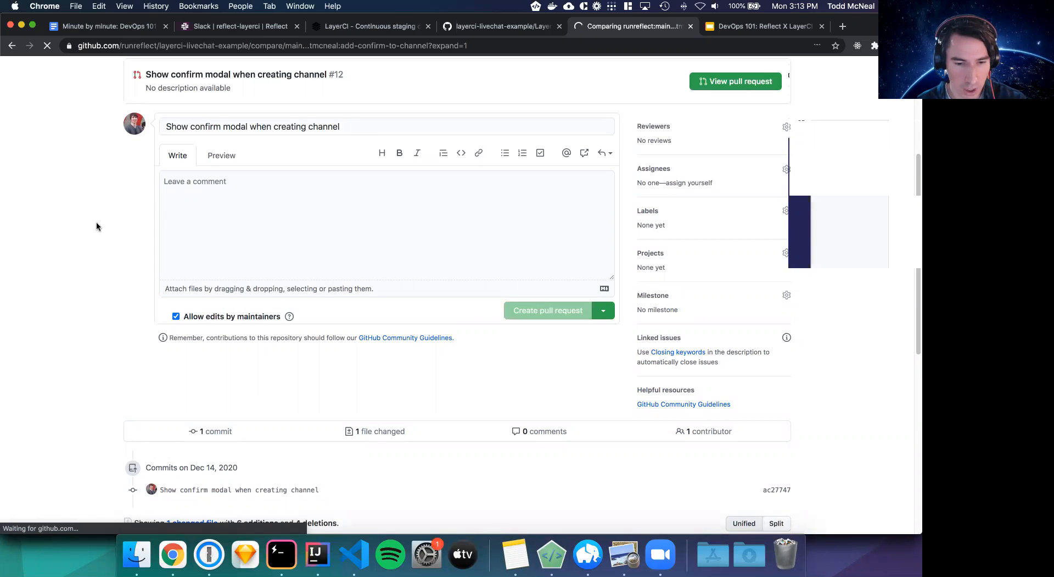
# Review pull request #13, then open the log of its LayerCI run #39
pyautogui.click(547, 310)
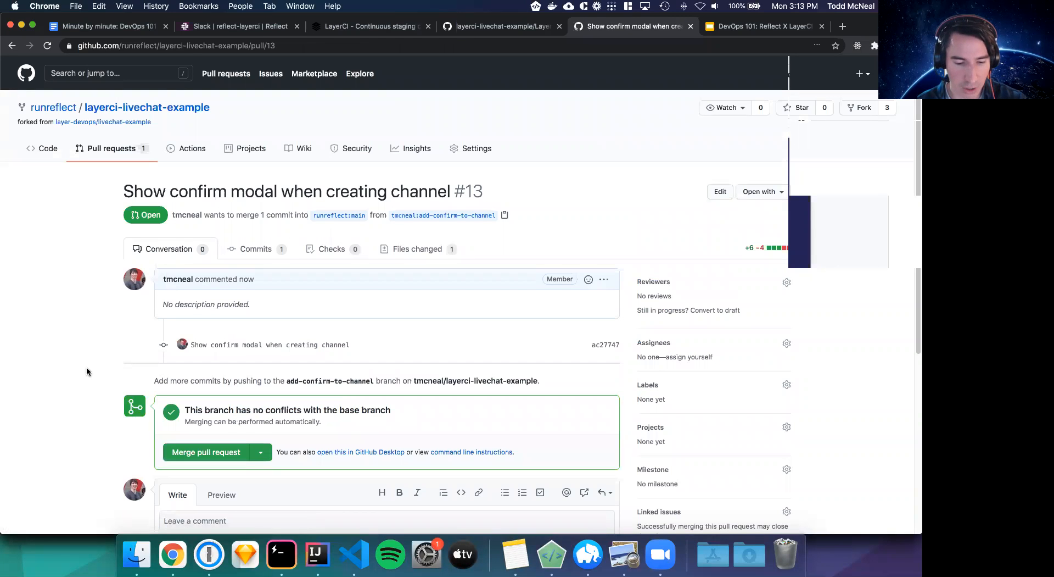
pyautogui.scroll(-3)
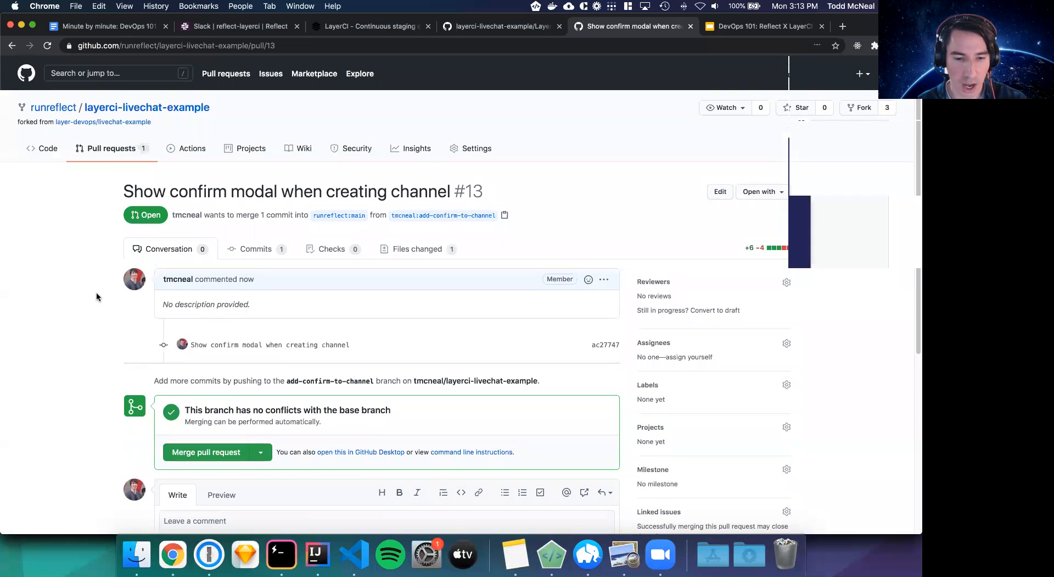
pyautogui.moveTo(96, 334)
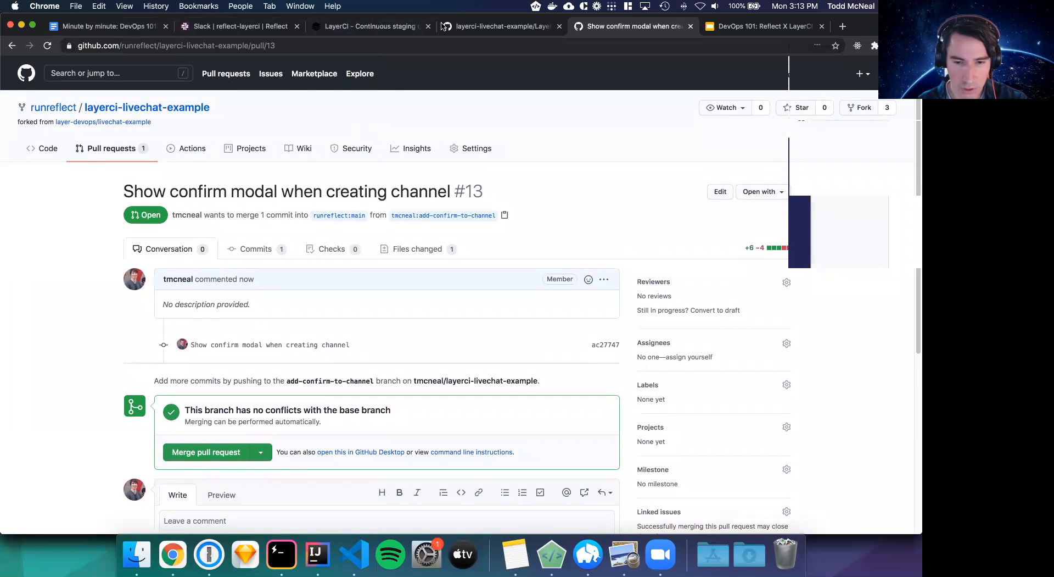
pyautogui.click(368, 26)
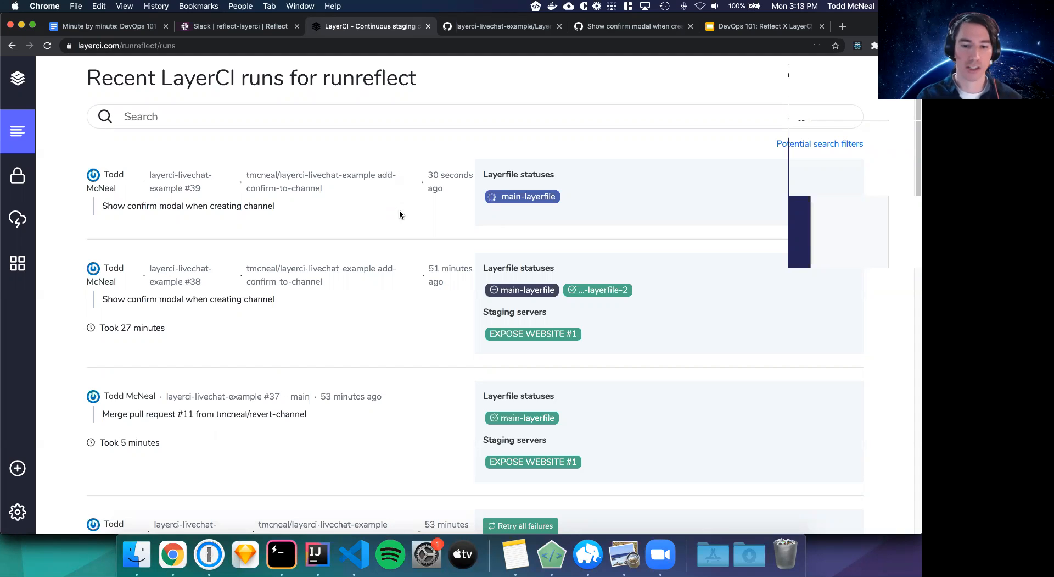
pyautogui.click(528, 196)
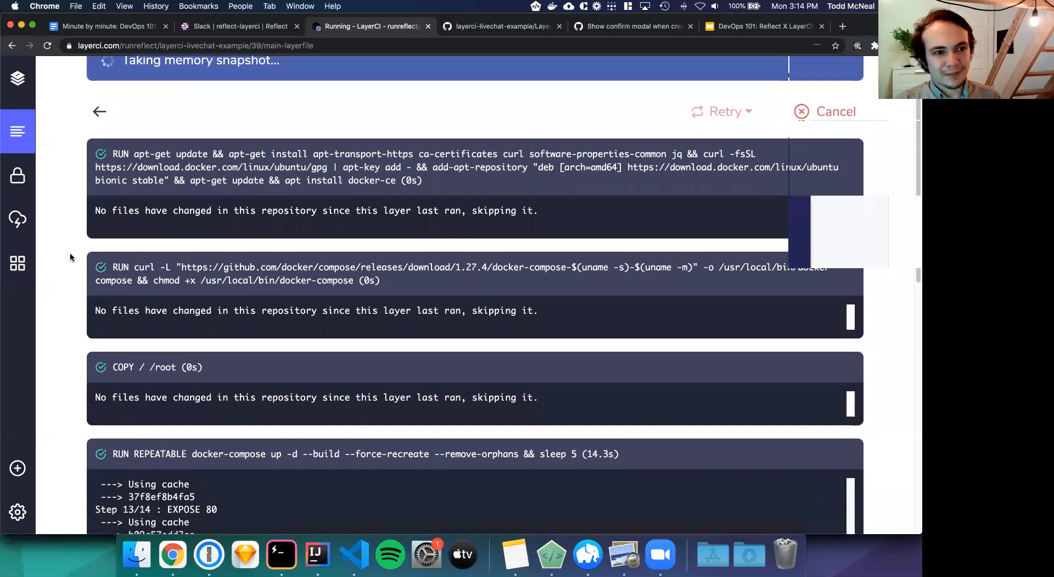
# Read run #39's failed reflect-test.sh output and select the Reflect test status link
pyautogui.scroll(-3)
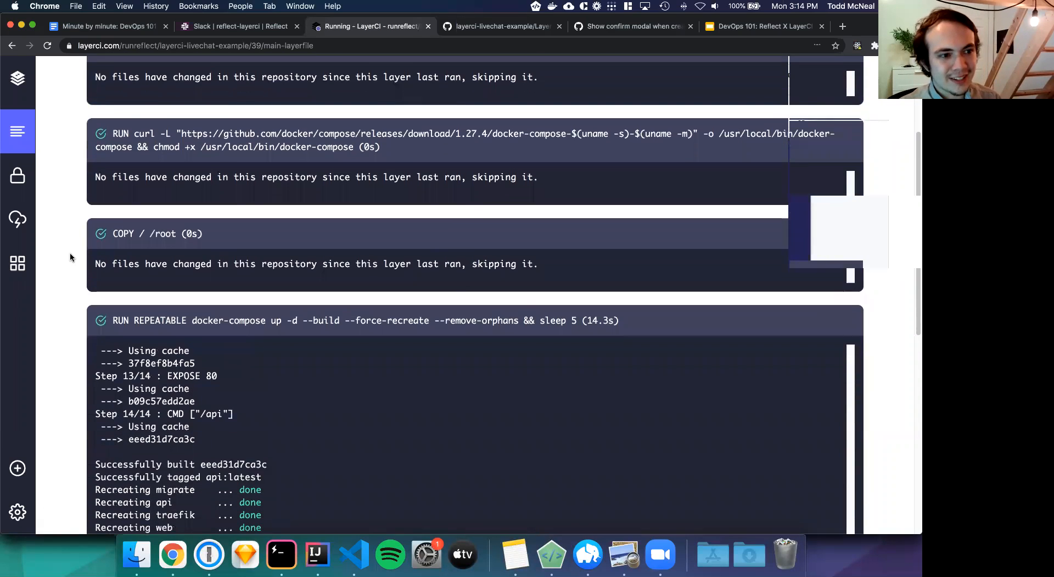
pyautogui.scroll(-3)
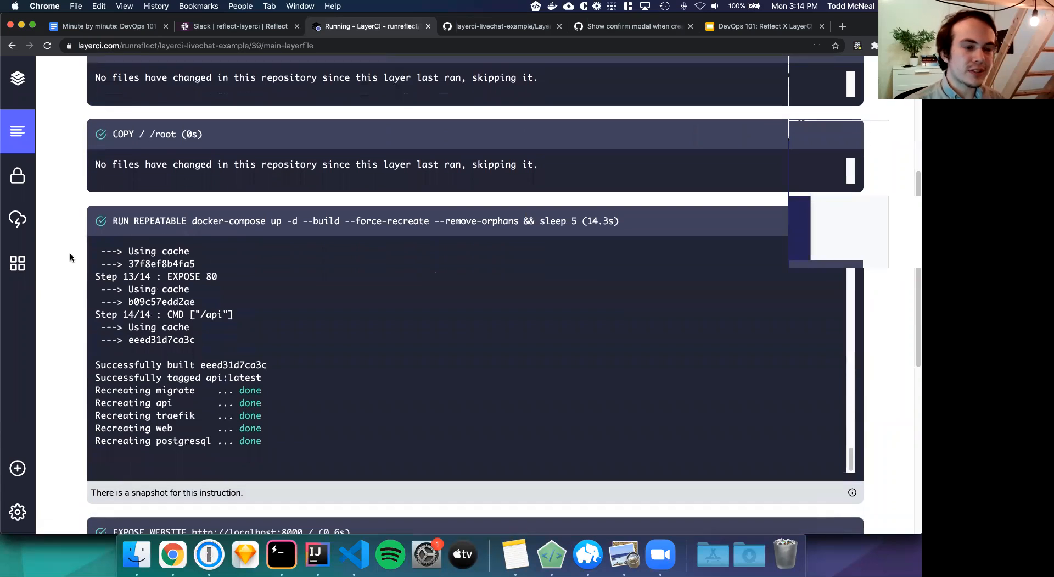
pyautogui.scroll(3)
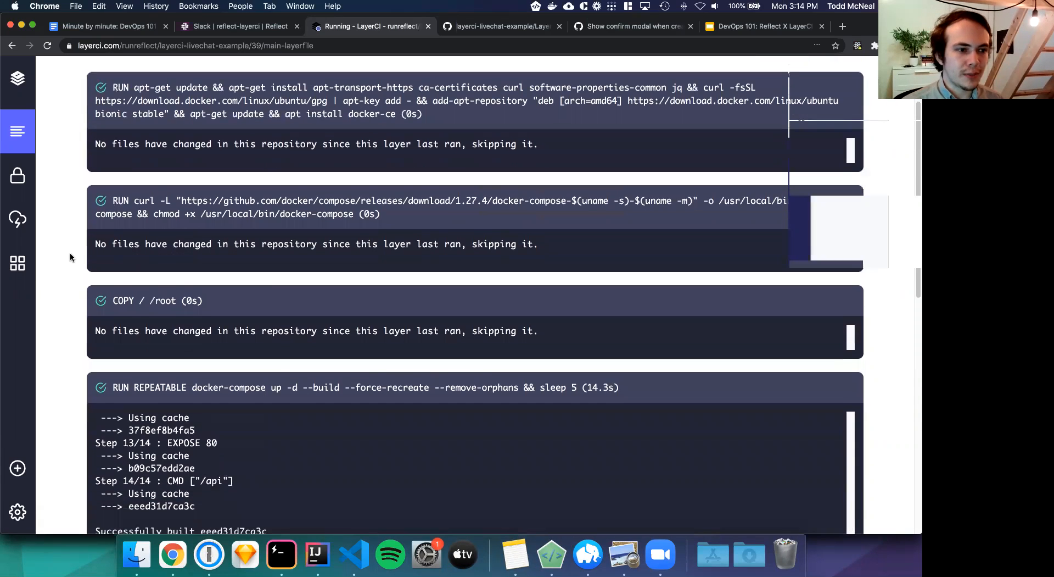
pyautogui.scroll(-3)
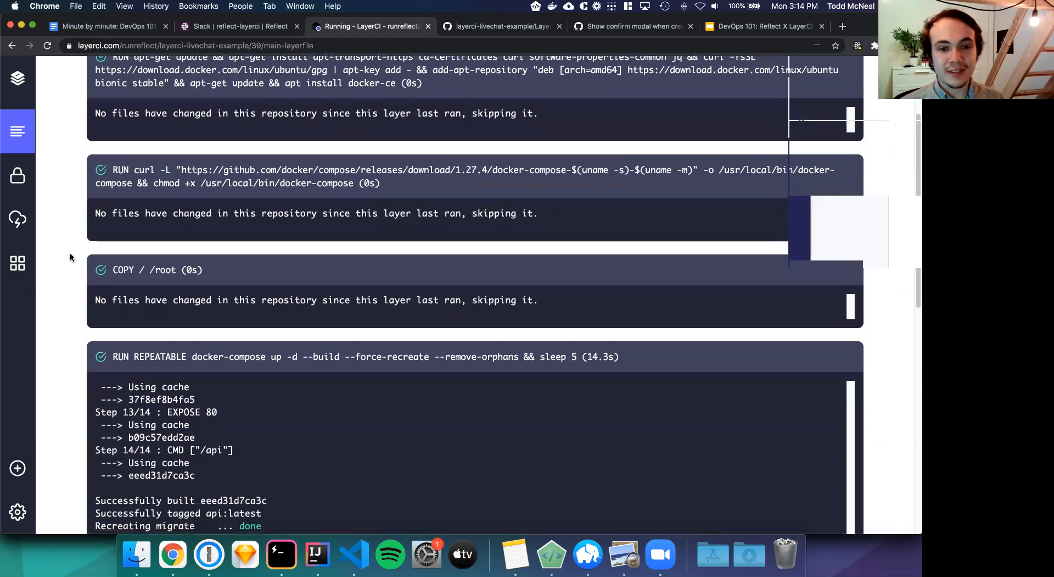
pyautogui.scroll(-3)
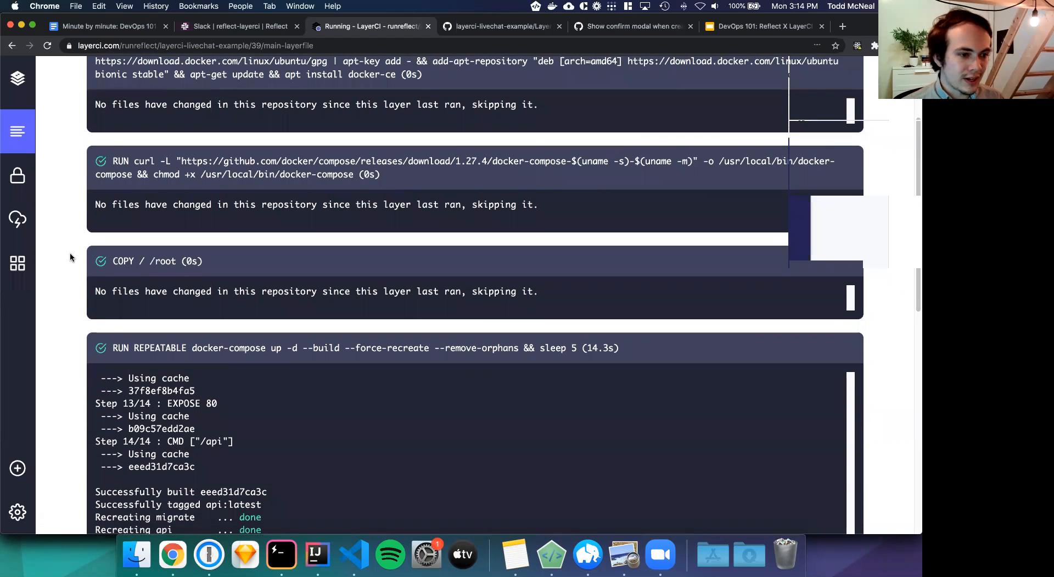
pyautogui.scroll(-3)
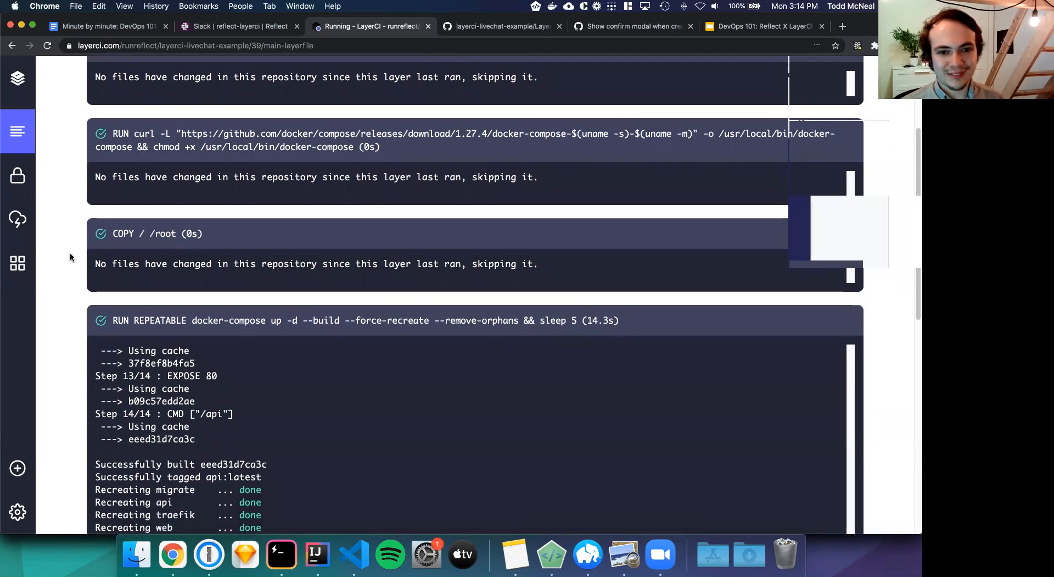
pyautogui.scroll(-3)
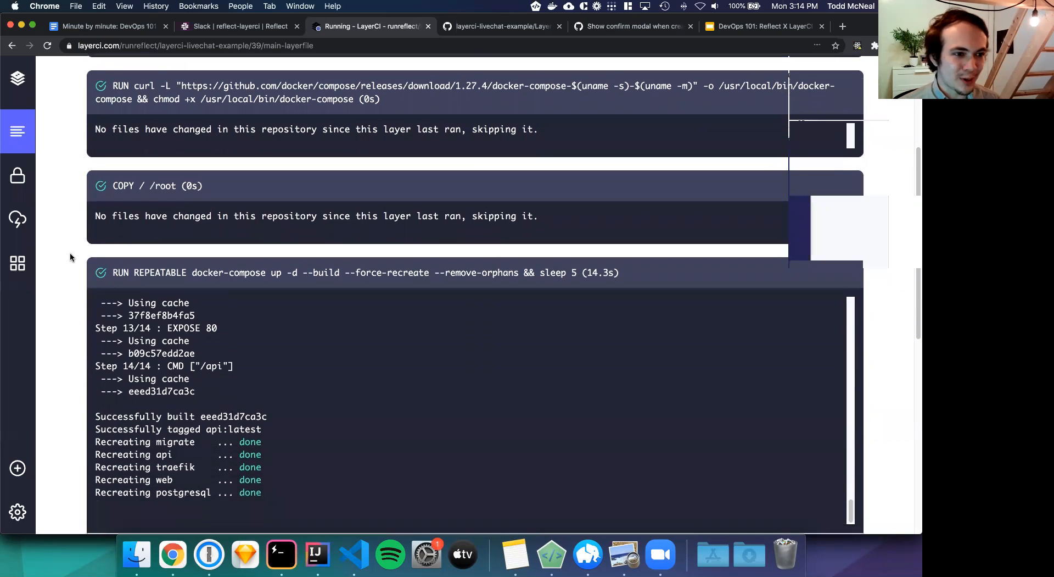
pyautogui.scroll(-3)
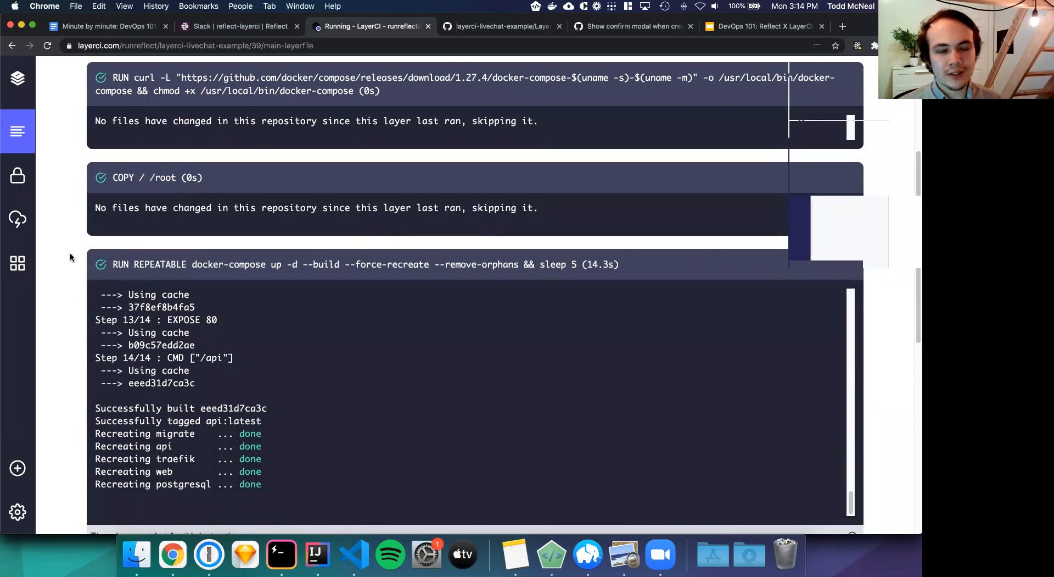
pyautogui.scroll(-3)
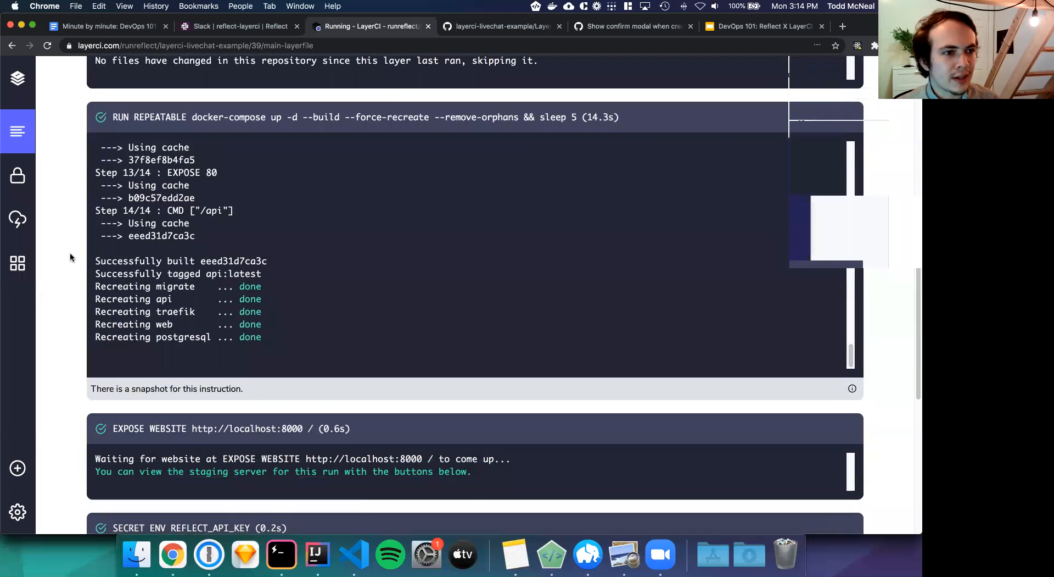
pyautogui.scroll(-3)
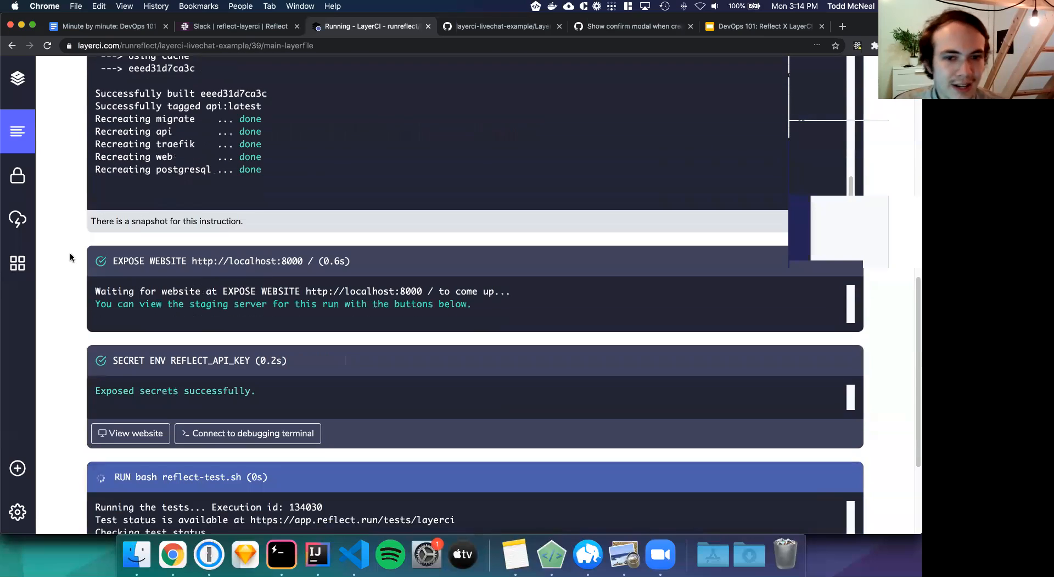
pyautogui.scroll(-3)
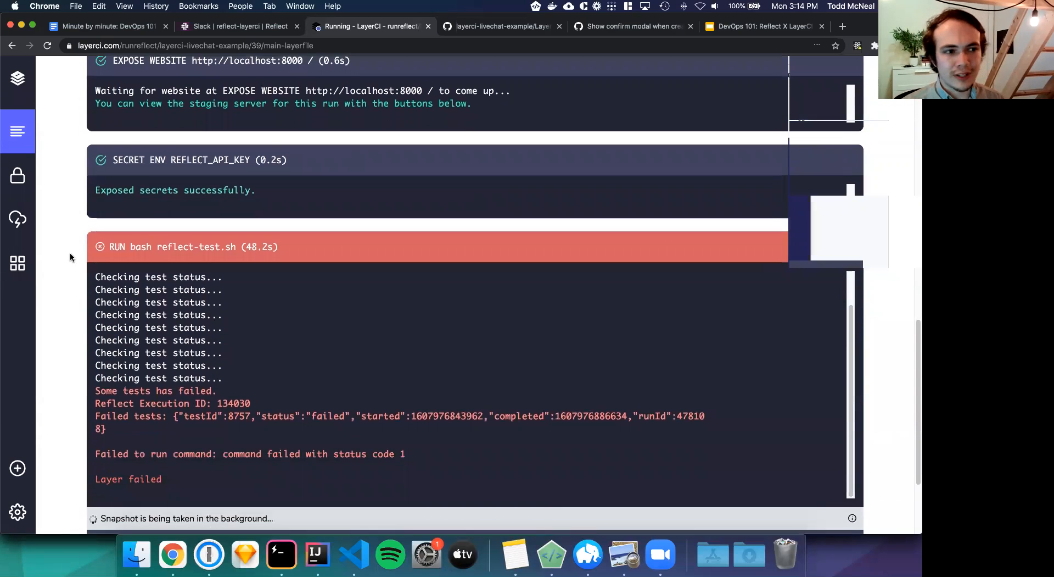
pyautogui.scroll(-3)
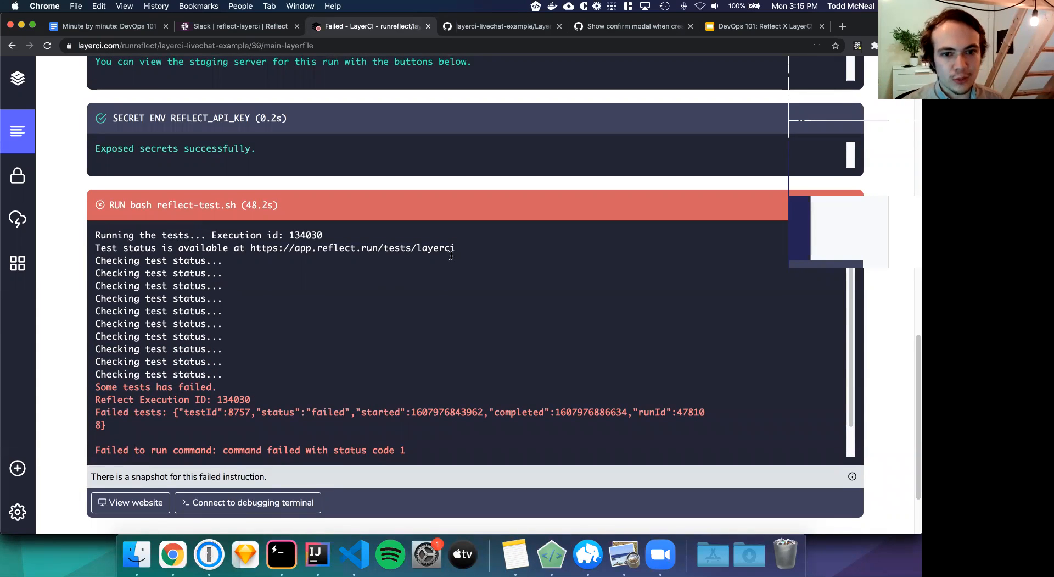
pyautogui.moveTo(456, 247); pyautogui.dragTo(263, 261)
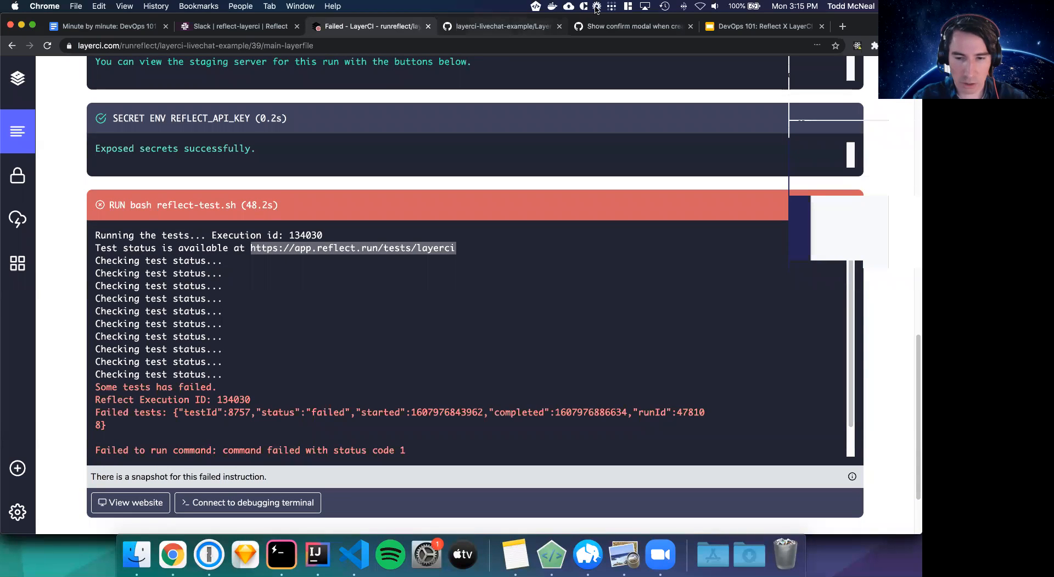
# Go to the copied Reflect test status address showing the LayerCI-tagged tests
pyautogui.click(631, 27)
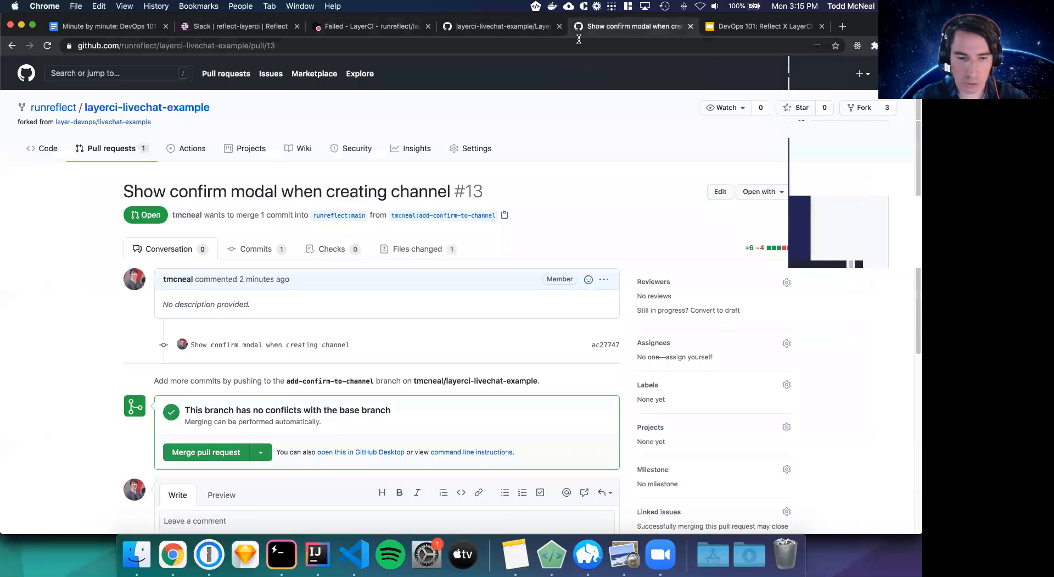
pyautogui.click(500, 26)
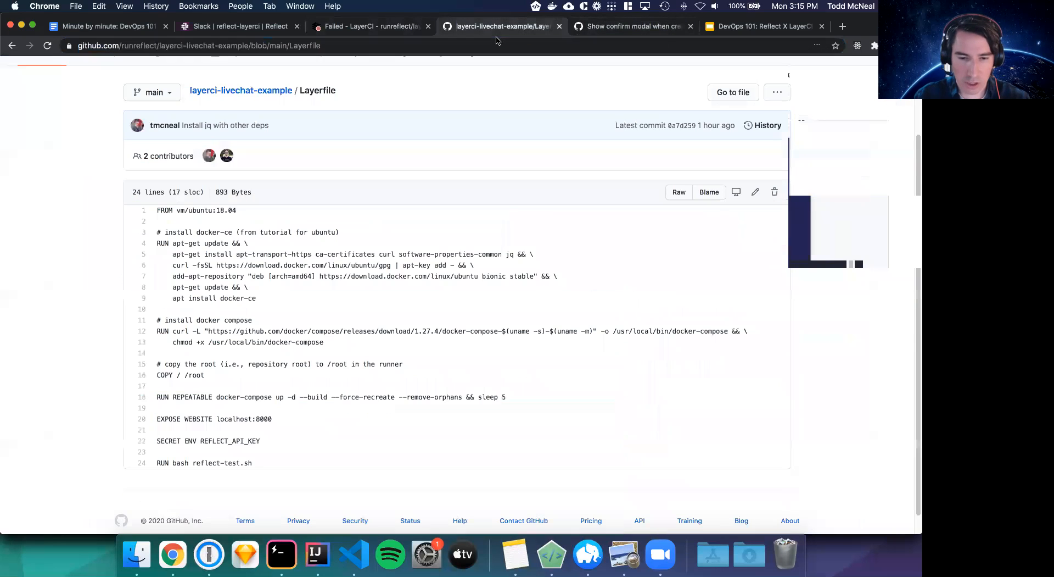
pyautogui.click(501, 26)
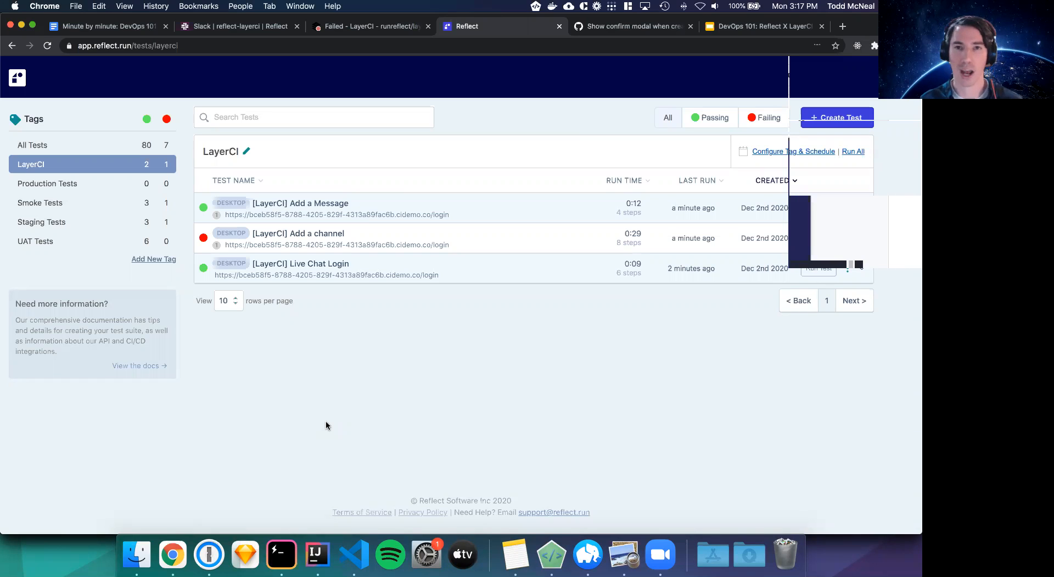
pyautogui.moveTo(377, 364)
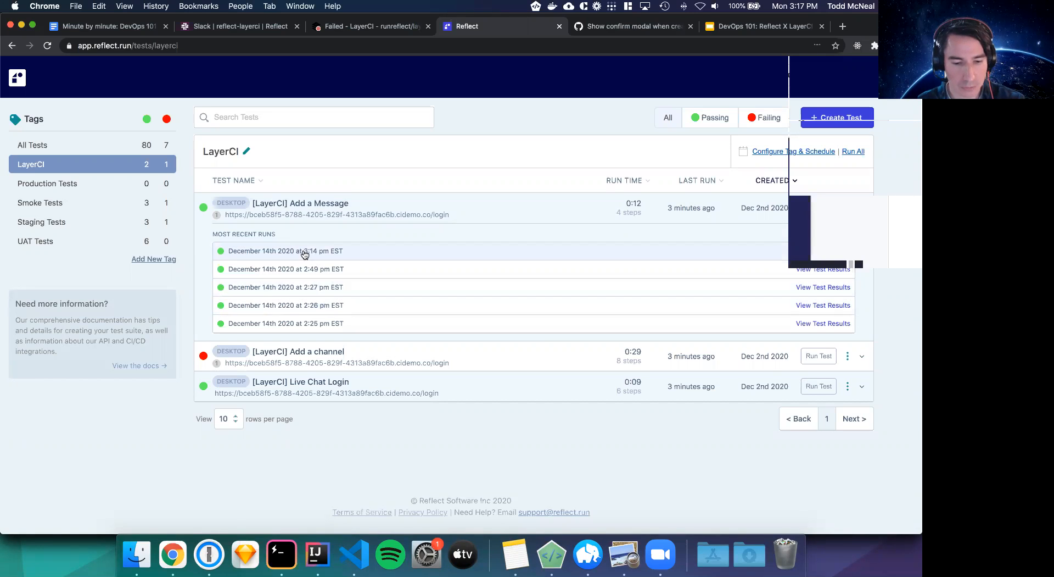
# Open the December 14th 3:14 pm Add a Message run and its final Observe step
pyautogui.click(285, 250)
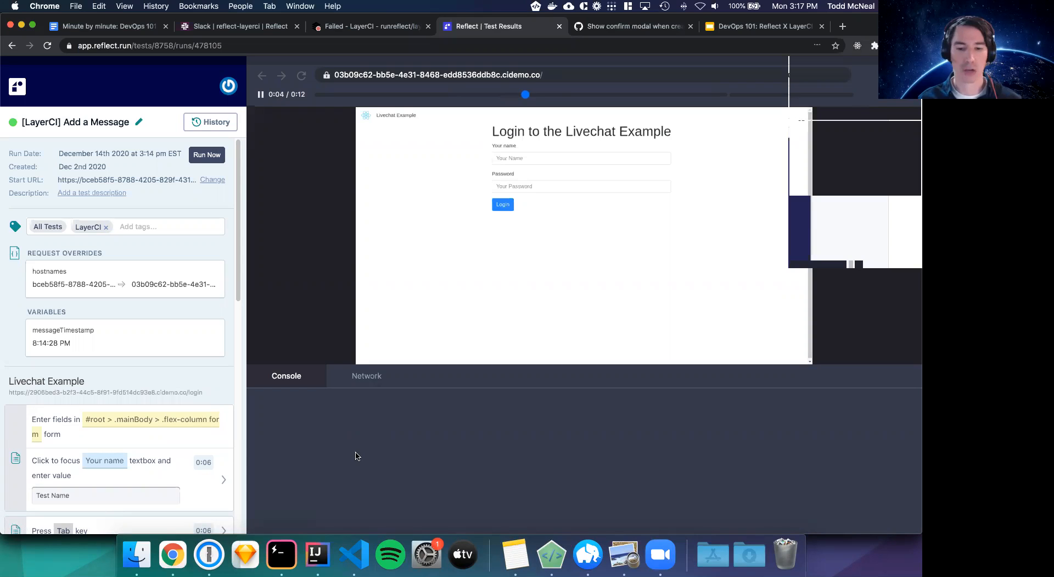
pyautogui.write('Test Name')
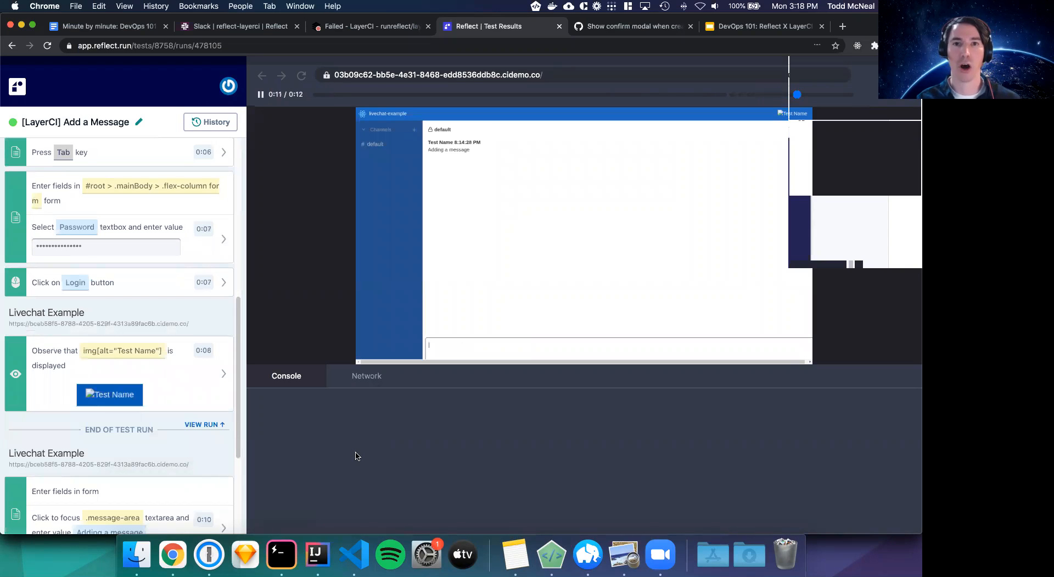
pyautogui.scroll(-3)
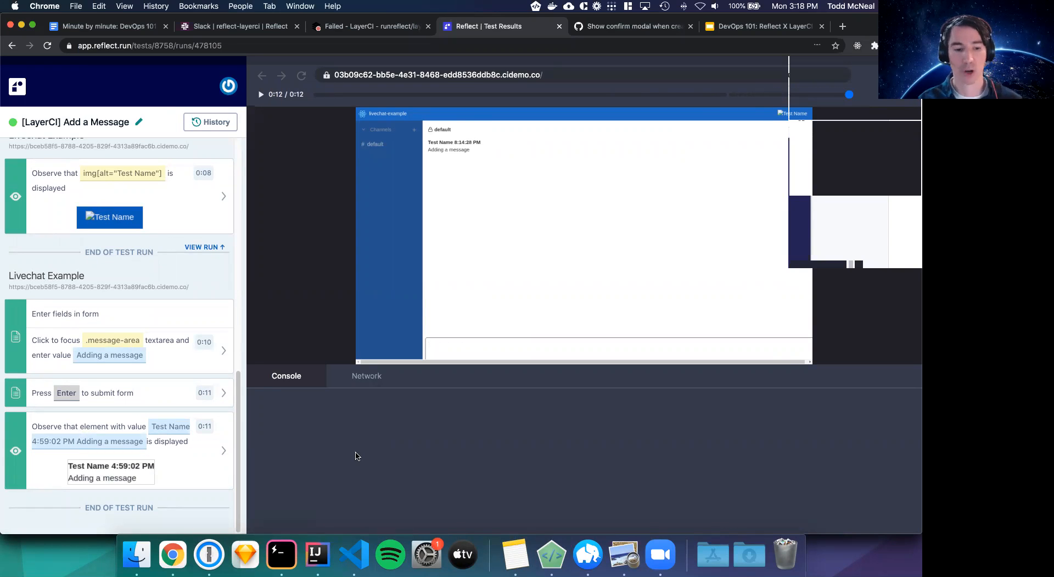
pyautogui.moveTo(339, 411)
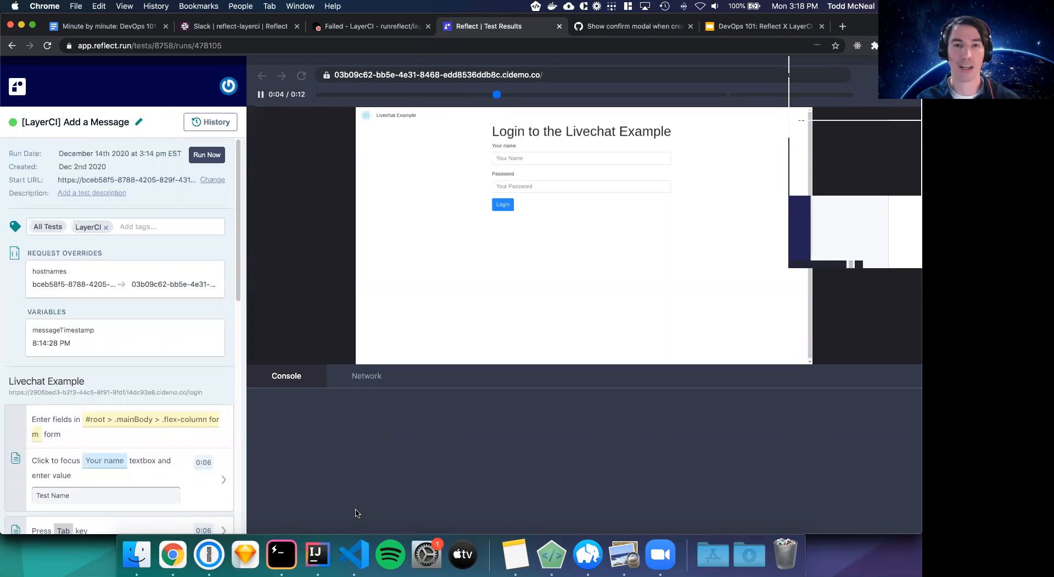
pyautogui.write('Test Name')
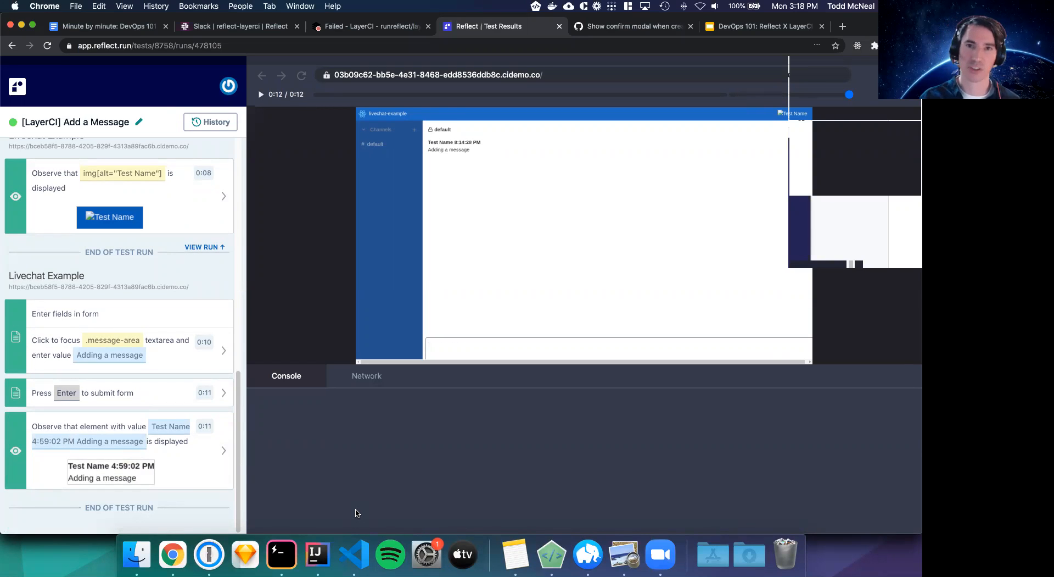
pyautogui.moveTo(186, 325)
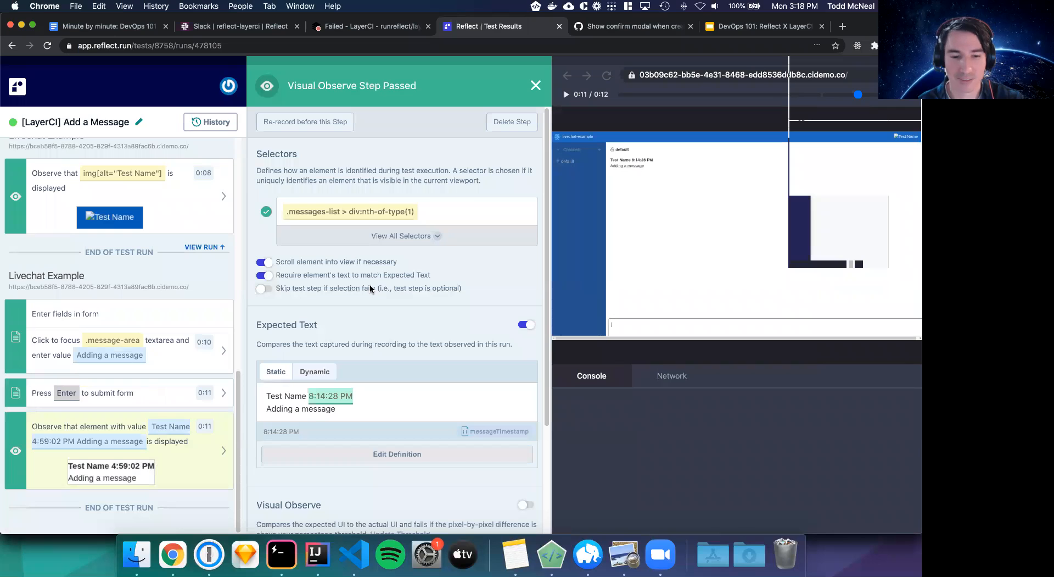
# Compare the Visual Observe step's Expected, Actual and Delta images (2.8% pixels differ)
pyautogui.scroll(-3)
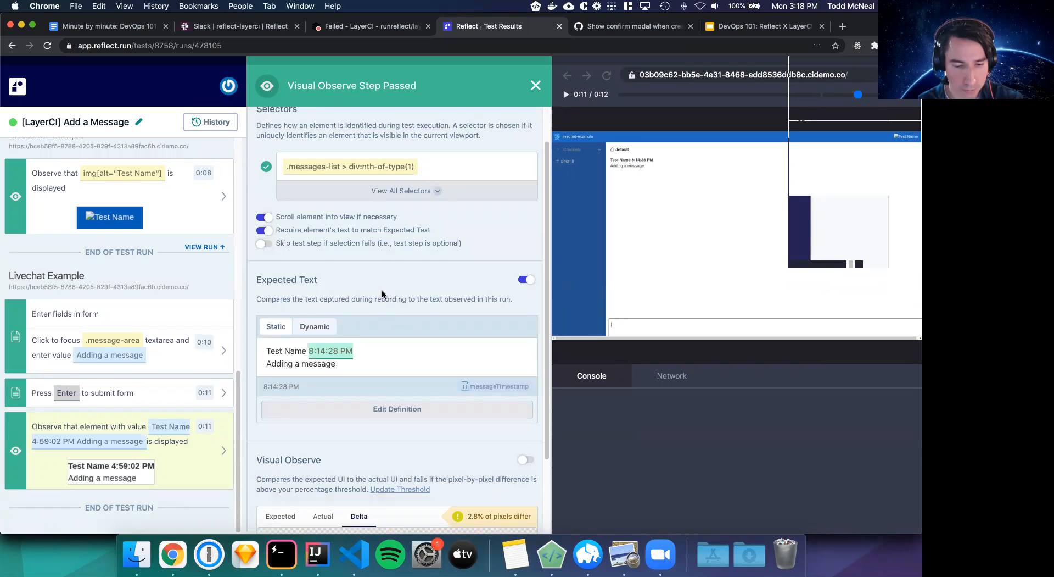
pyautogui.scroll(-3)
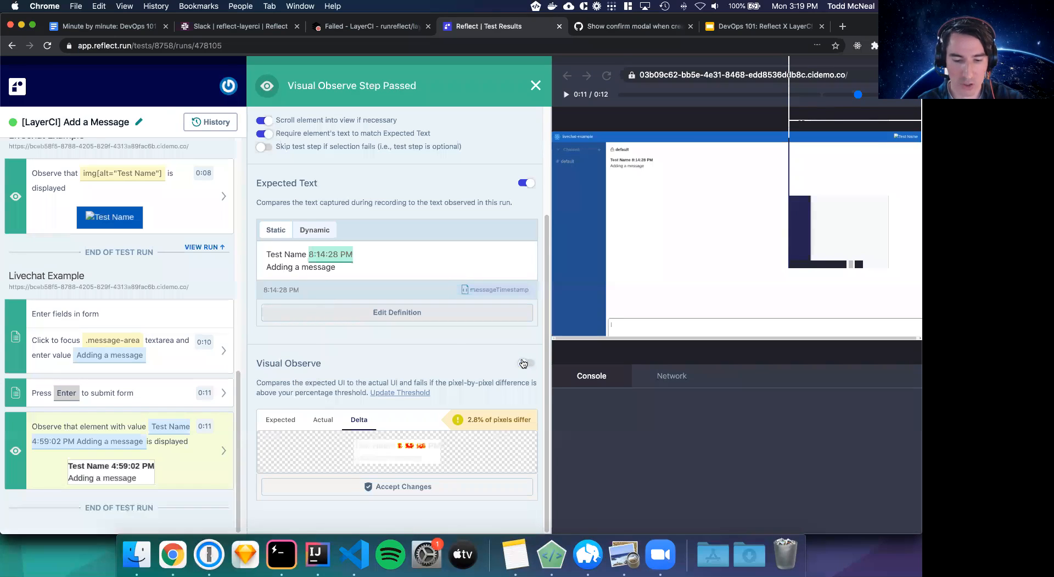
pyautogui.click(526, 363)
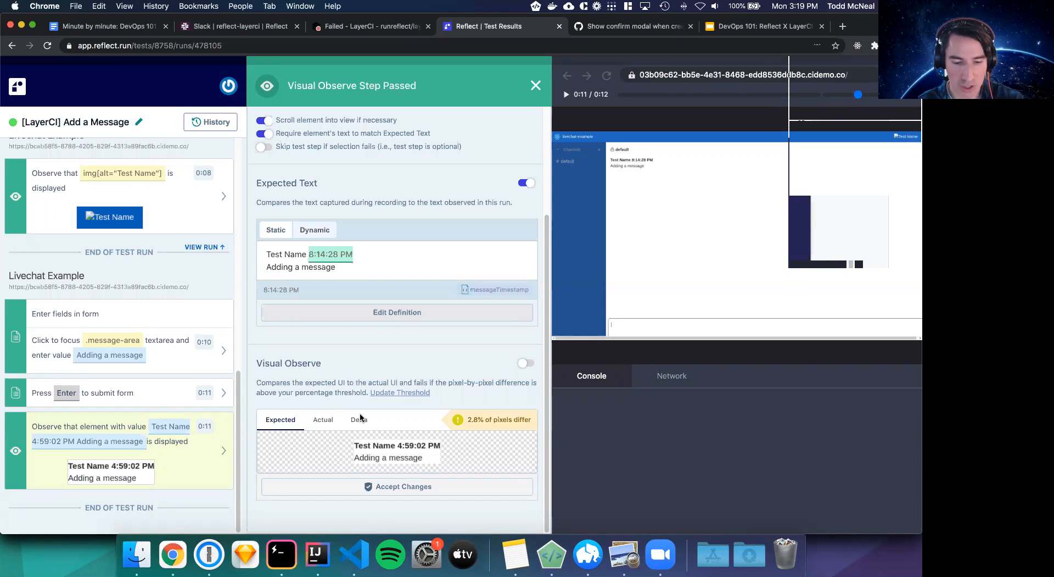
pyautogui.moveTo(382, 453)
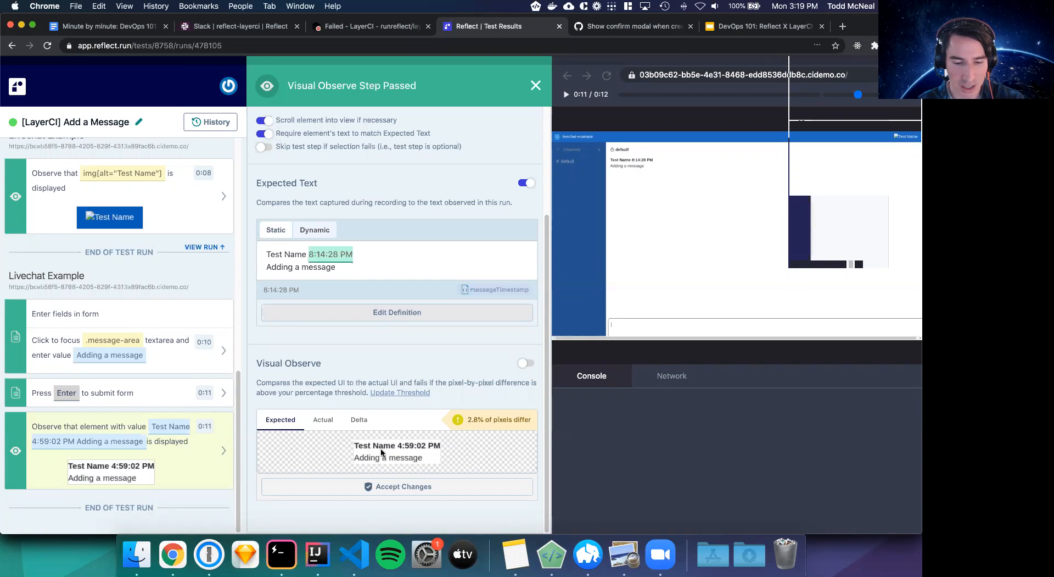
pyautogui.click(323, 420)
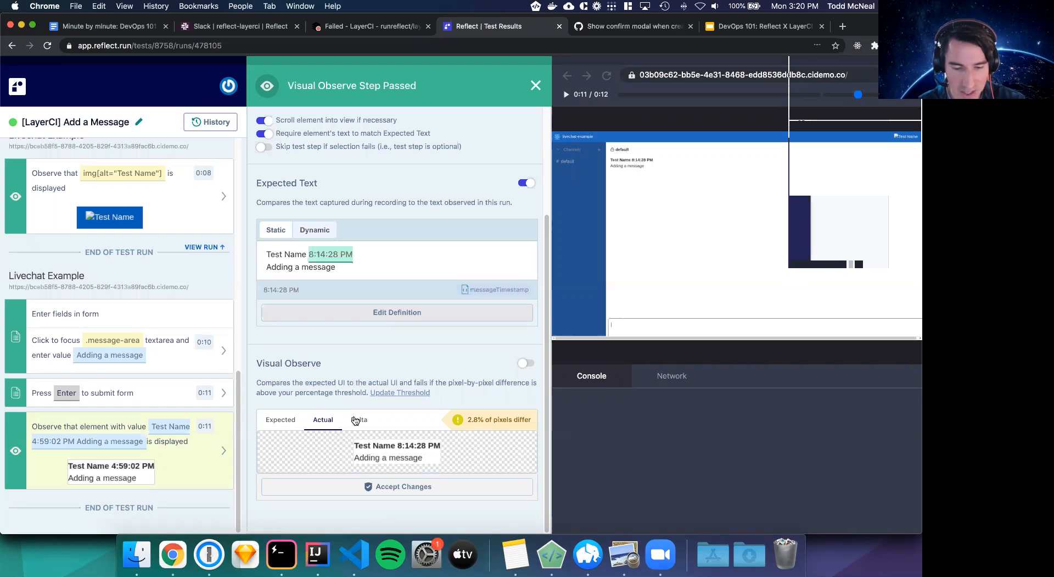
pyautogui.click(359, 419)
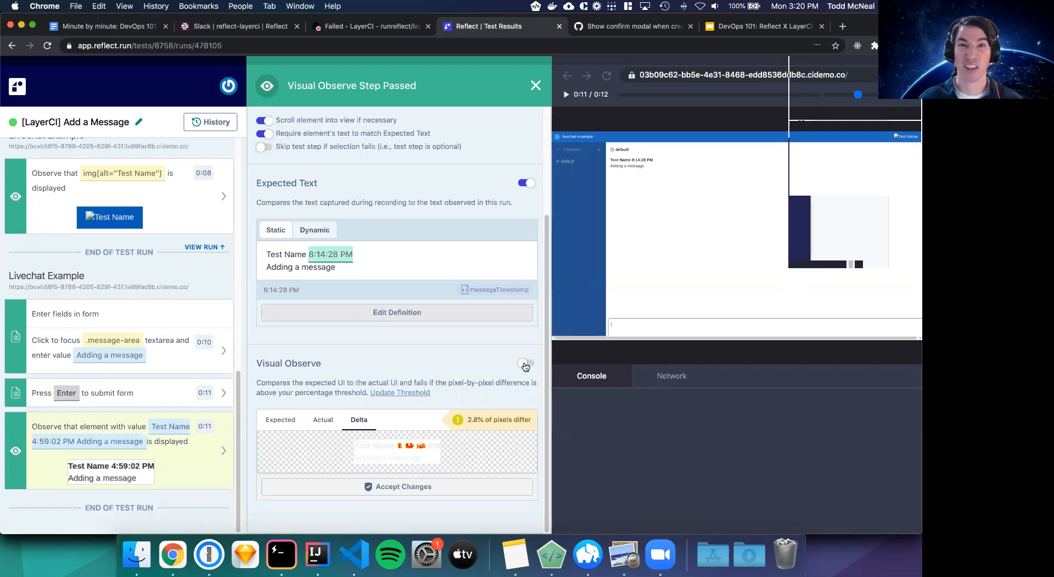
pyautogui.click(525, 363)
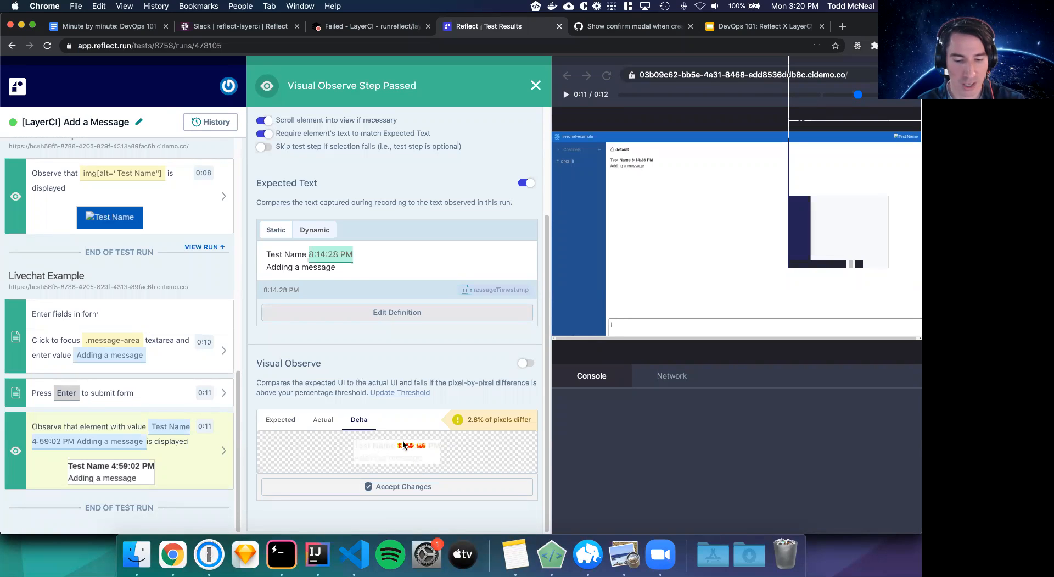
pyautogui.click(323, 420)
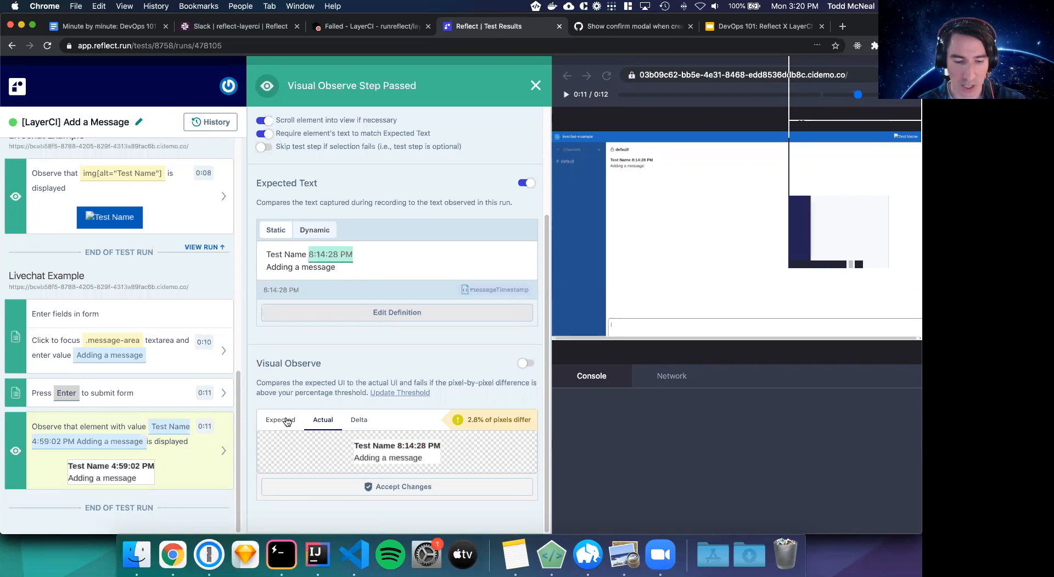
pyautogui.click(280, 419)
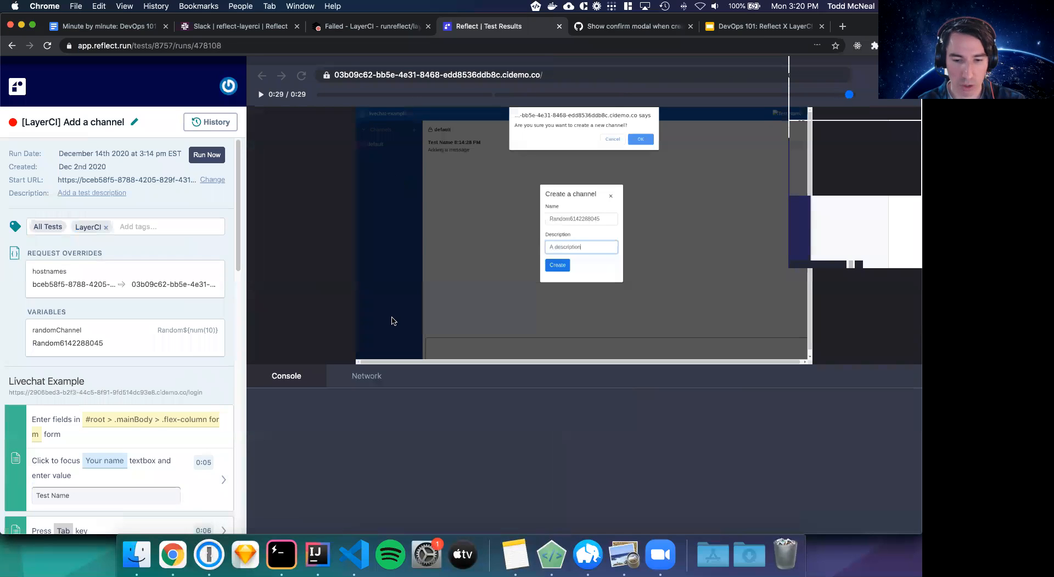
pyautogui.moveTo(454, 294)
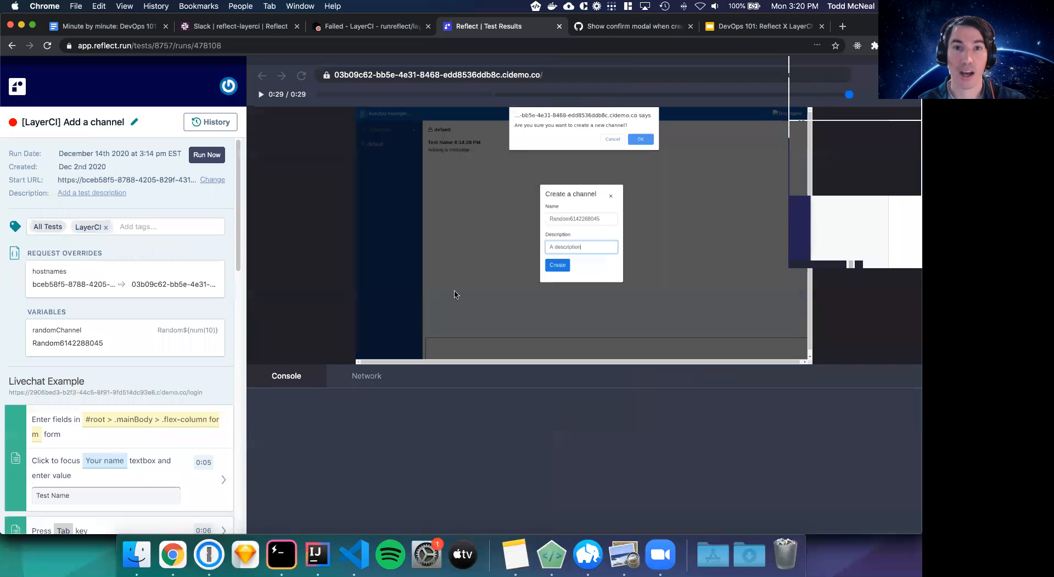
pyautogui.moveTo(516, 97)
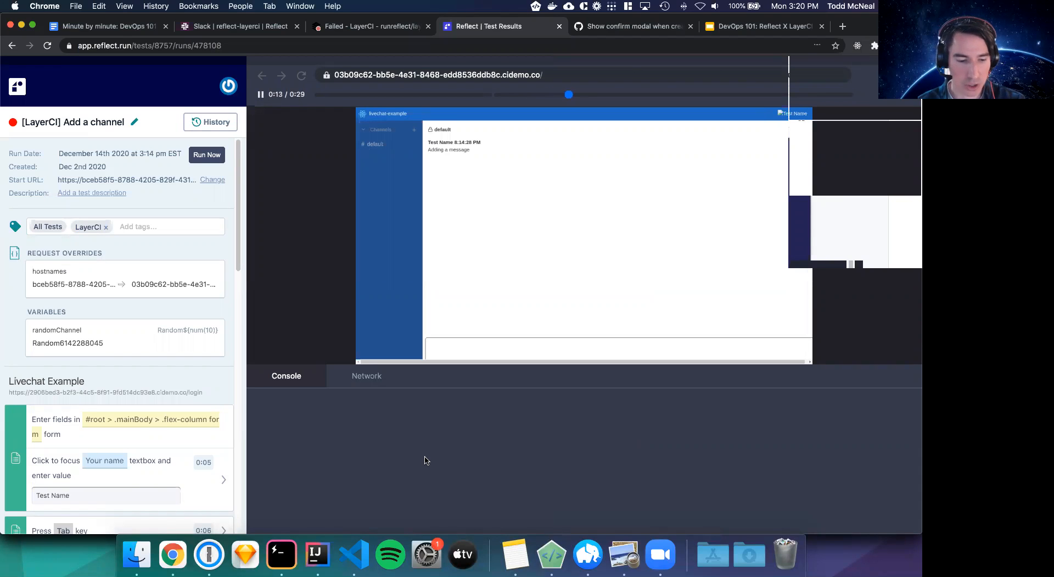
# Scroll the failed Add a channel run to its failing 'Observe Channels' step
pyautogui.scroll(-3)
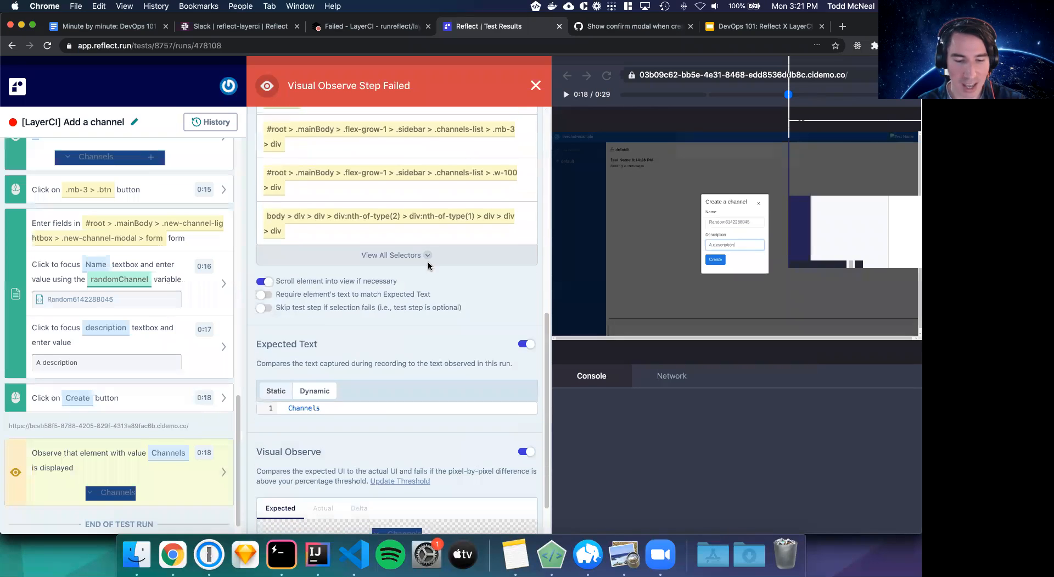
# Re-record the Add a channel test from before the failing step and confirm the dialog
pyautogui.click(536, 85)
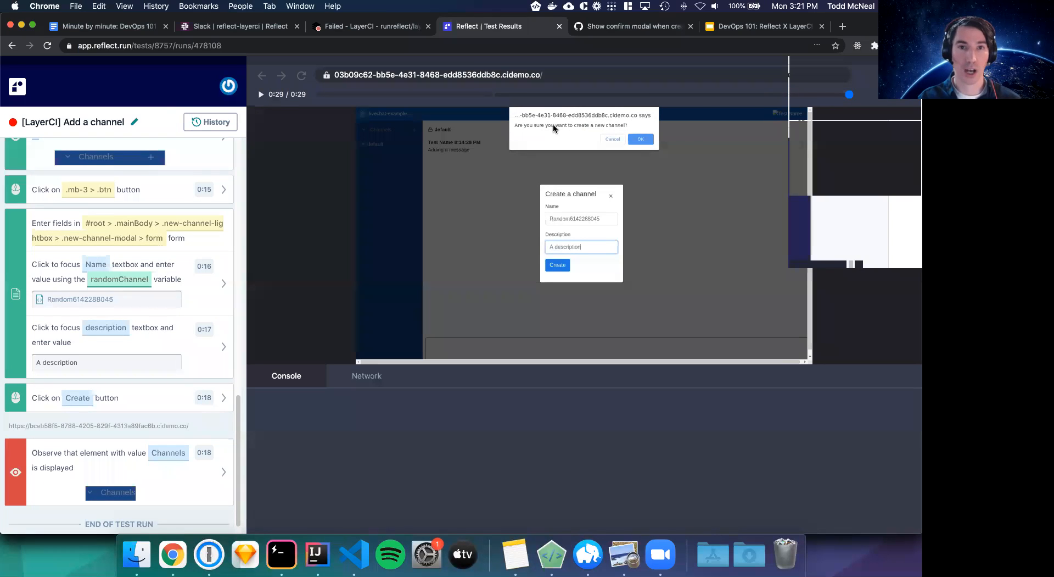
pyautogui.moveTo(206, 438)
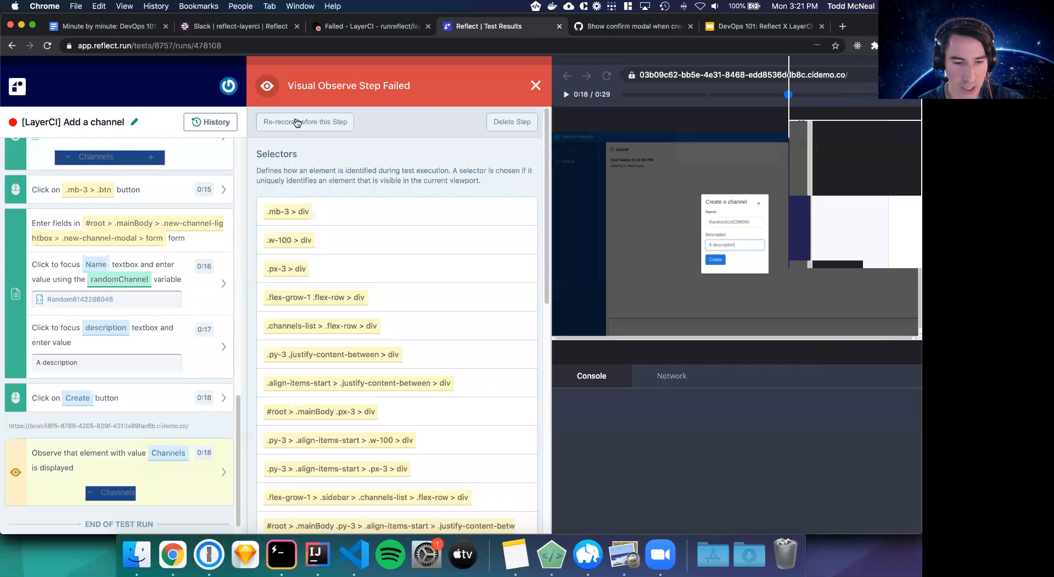
pyautogui.click(305, 122)
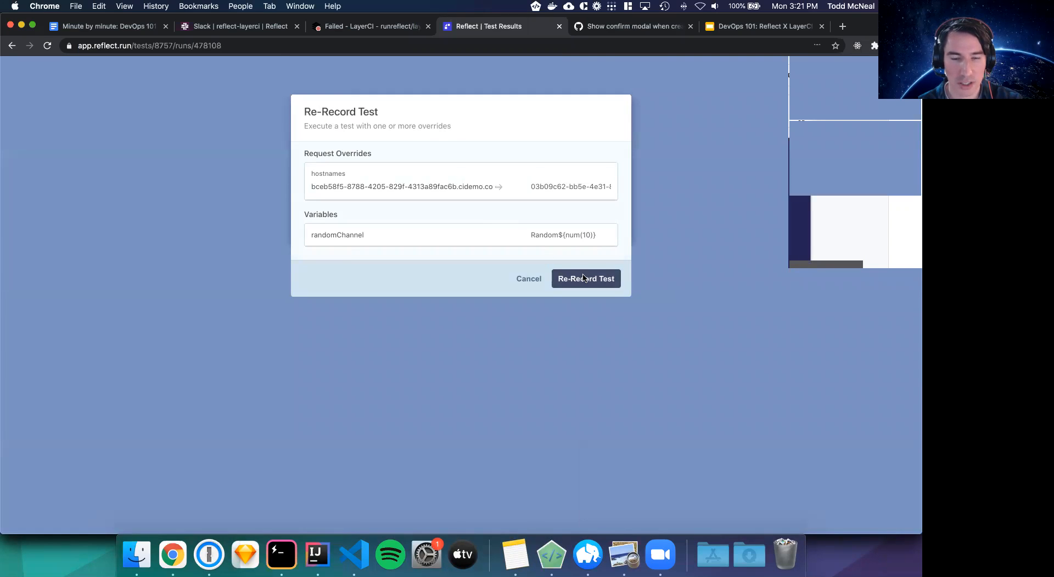
pyautogui.click(586, 279)
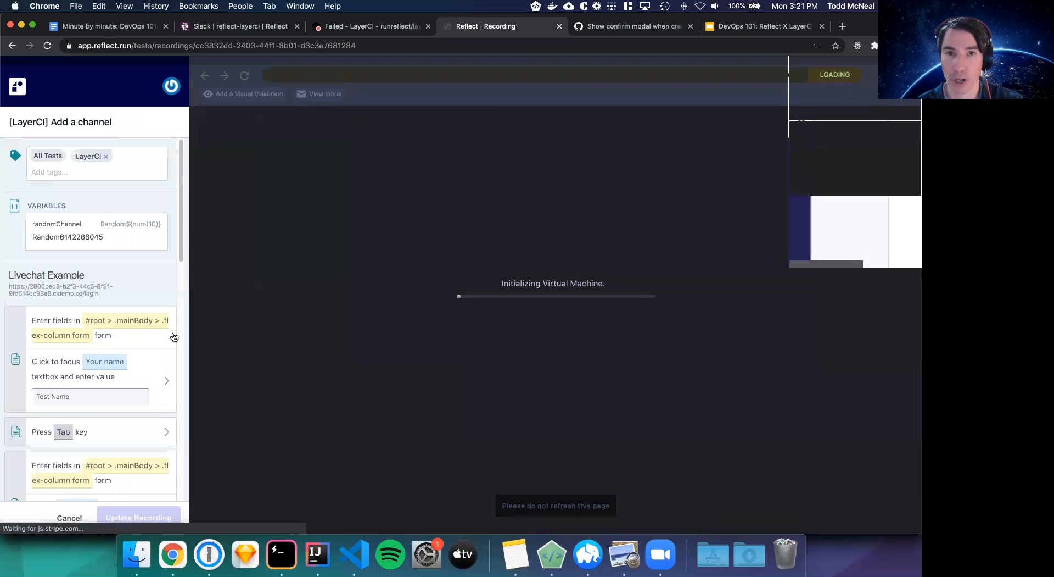
pyautogui.moveTo(151, 280)
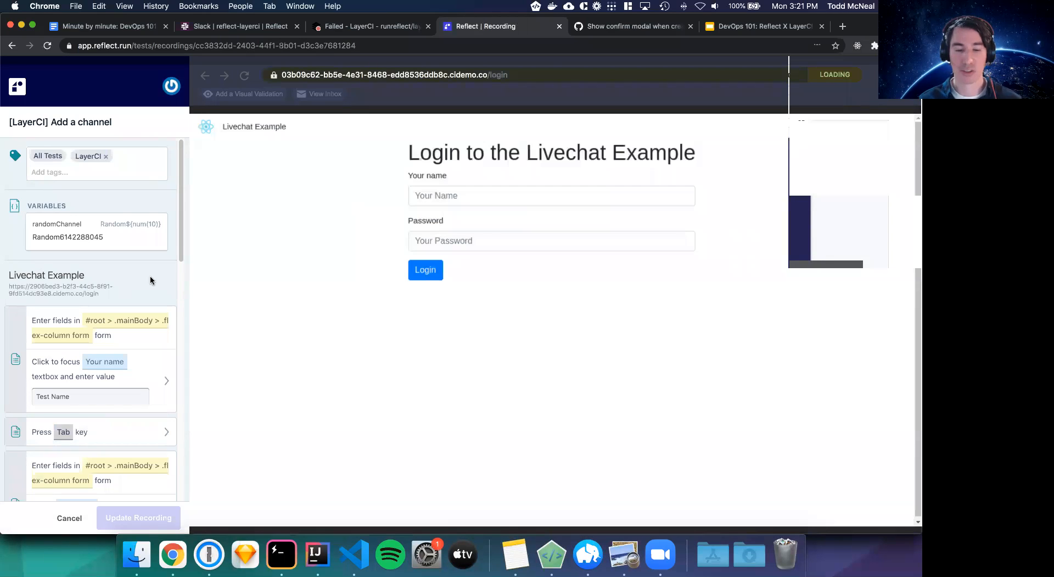
# Re-record the Add a channel test: accept the confirm modal, send 'test me', and return to All Tests
pyautogui.click(551, 196)
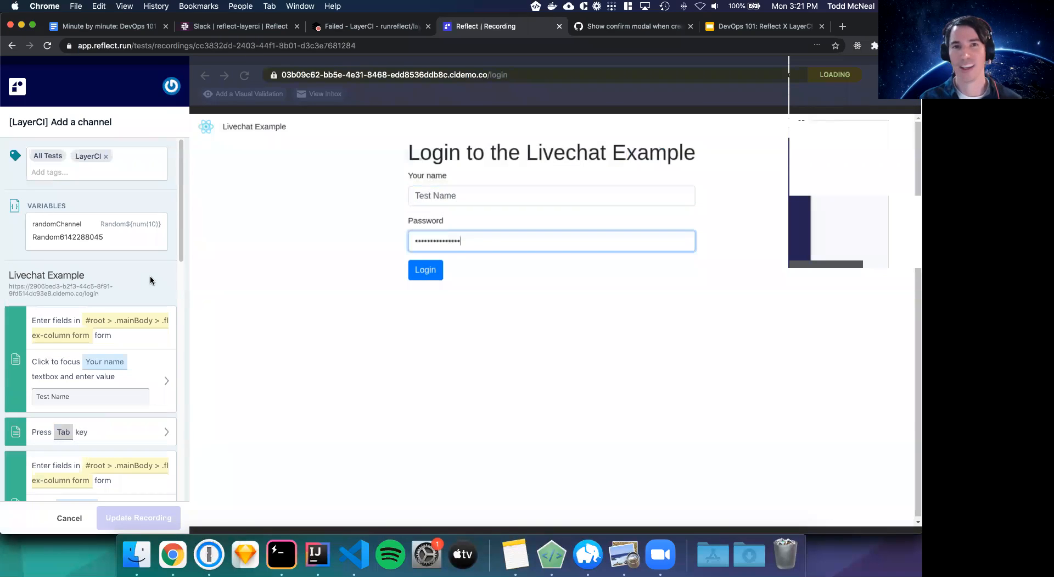
pyautogui.click(425, 270)
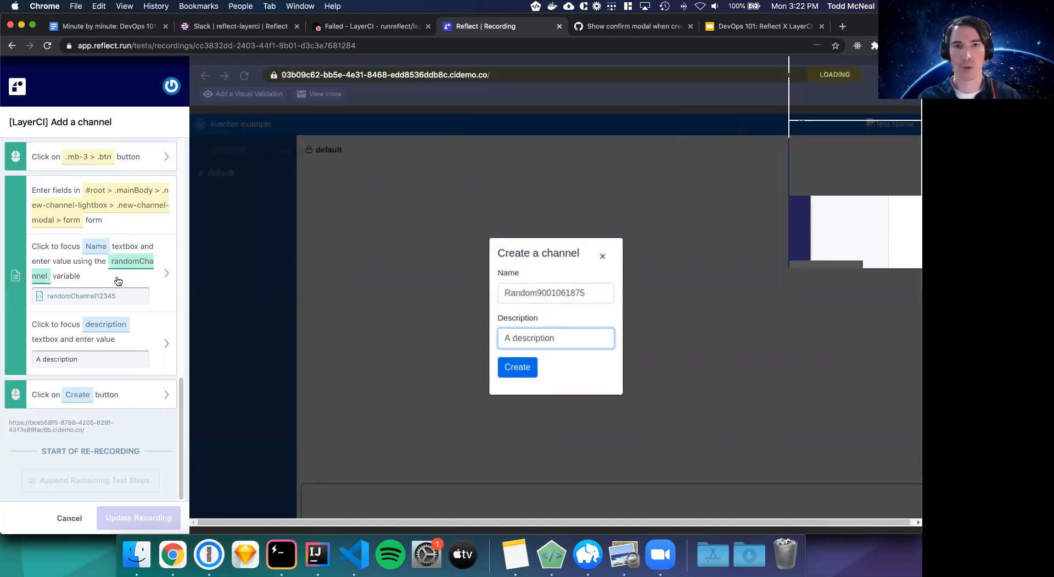
pyautogui.click(517, 366)
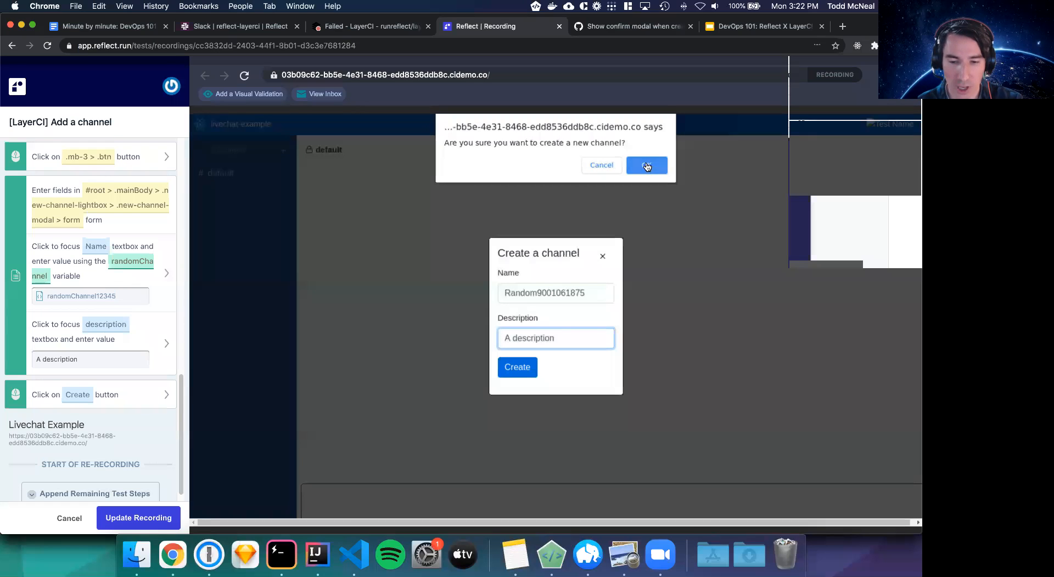
pyautogui.click(646, 165)
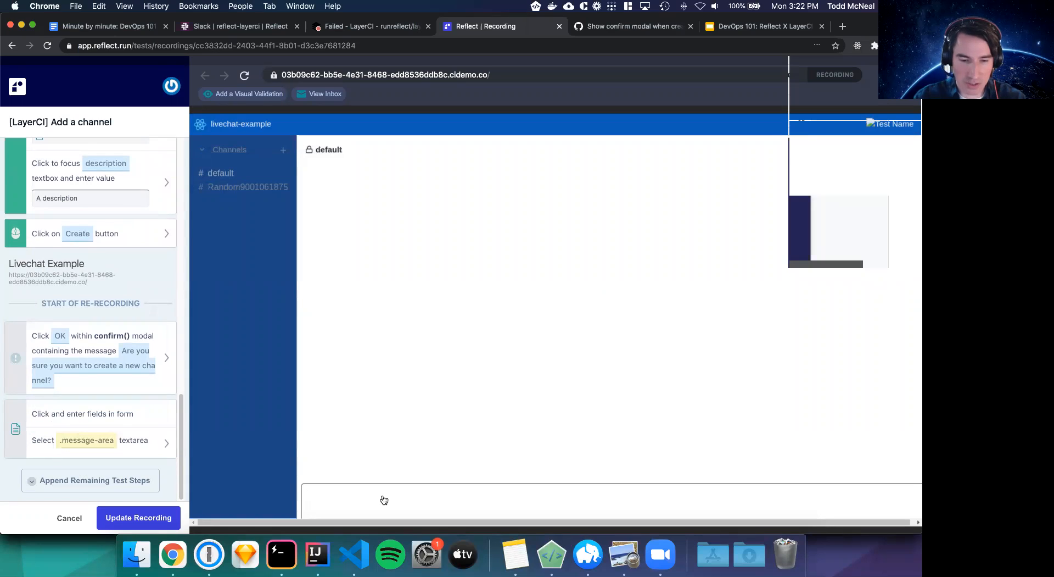
pyautogui.write('test me')
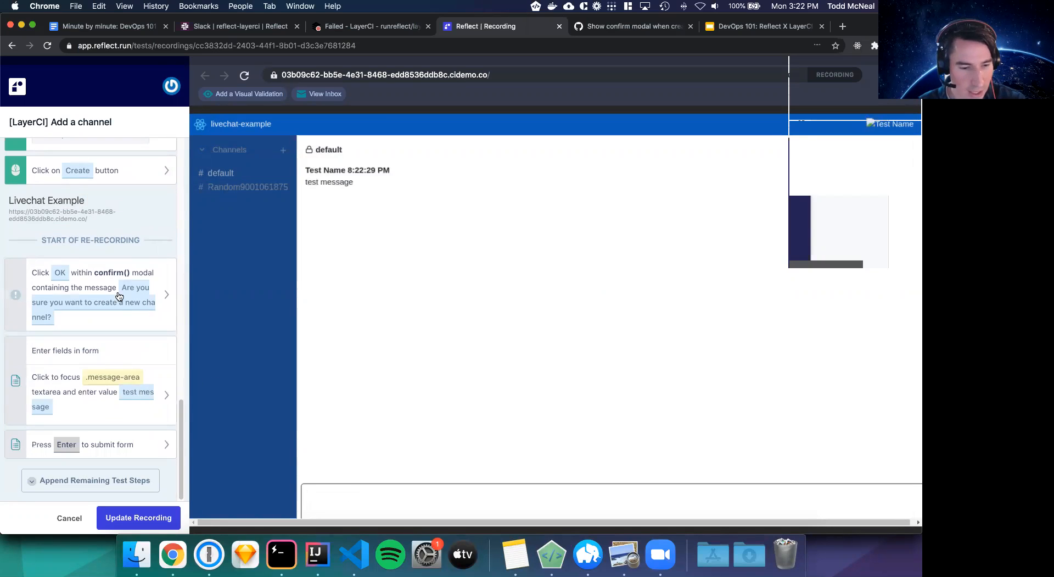
pyautogui.moveTo(81, 410)
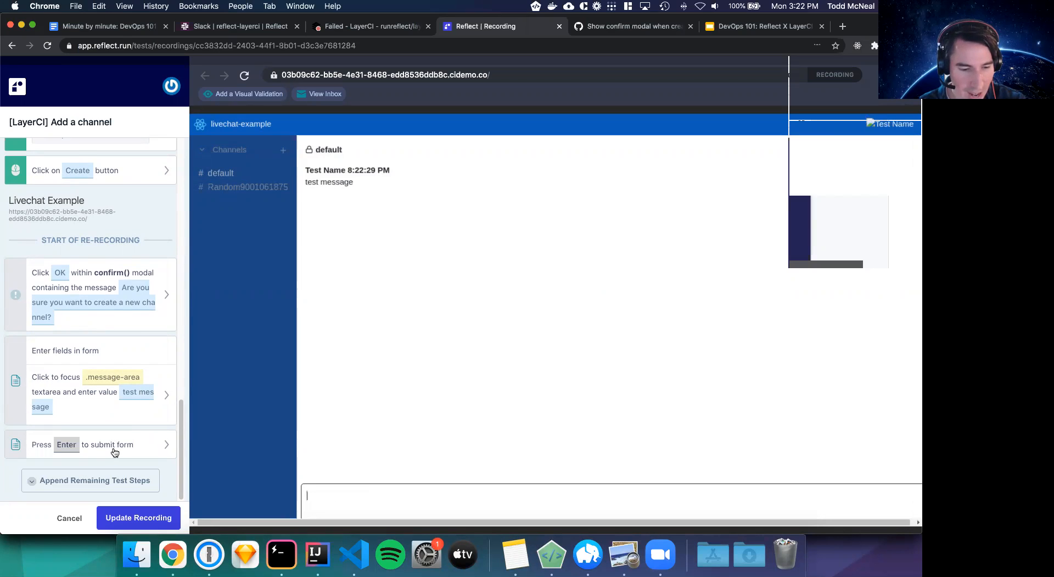
pyautogui.scroll(-3)
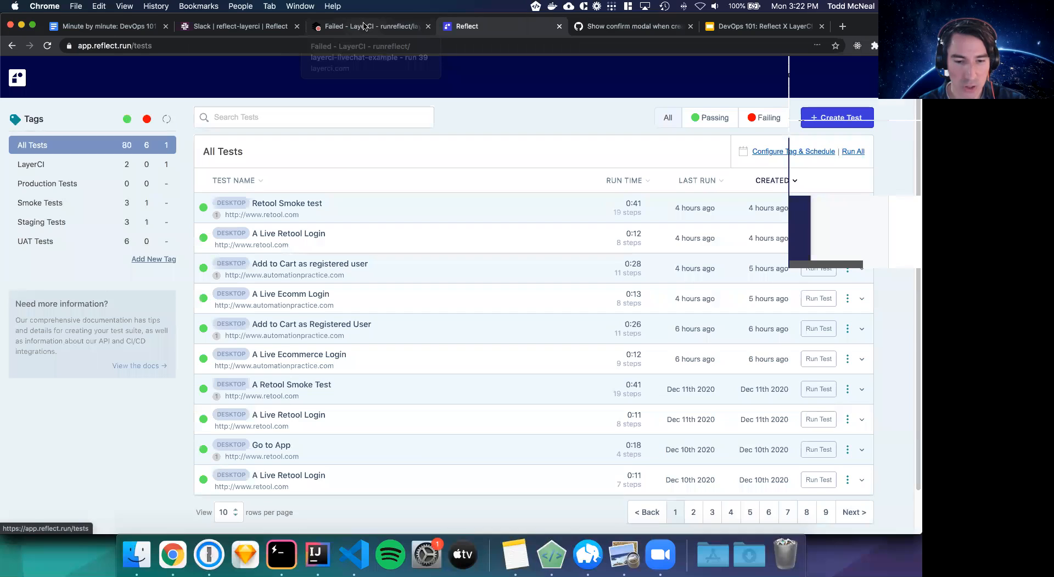
# Retry LayerCI run #39 from its last snapshot and follow it through the Reflect test script
pyautogui.click(367, 26)
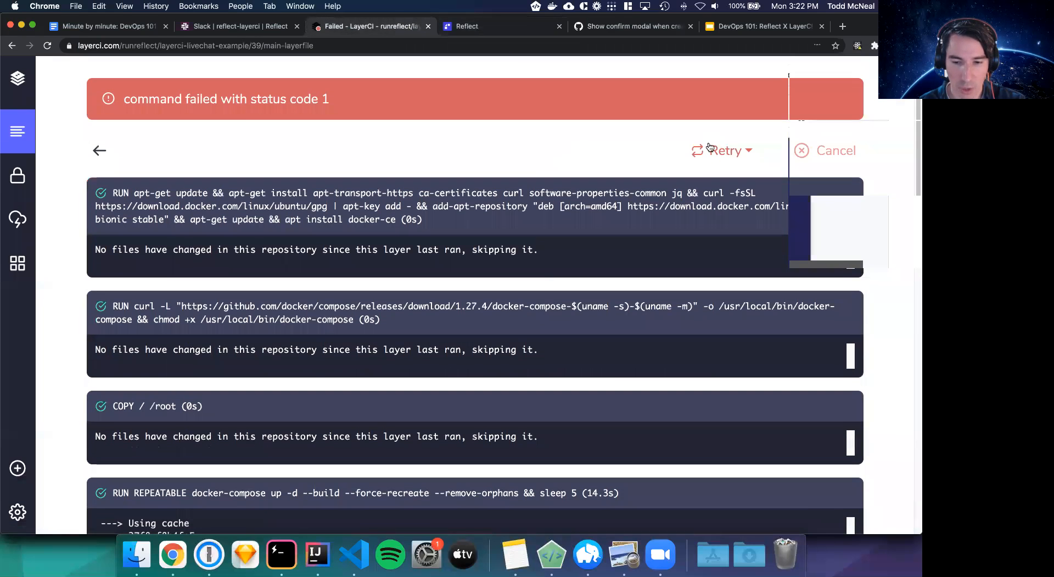
pyautogui.click(722, 150)
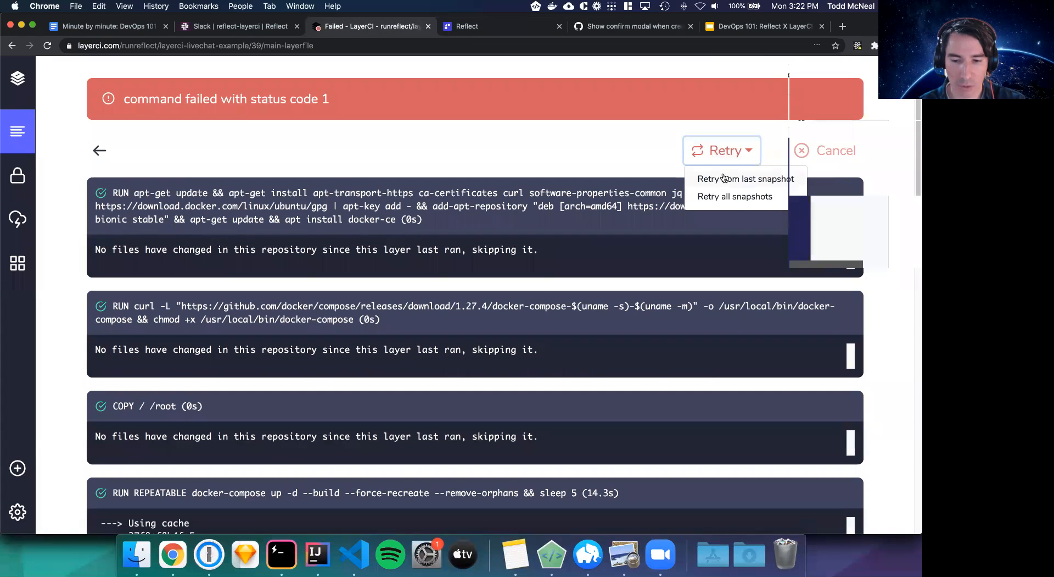
pyautogui.click(746, 179)
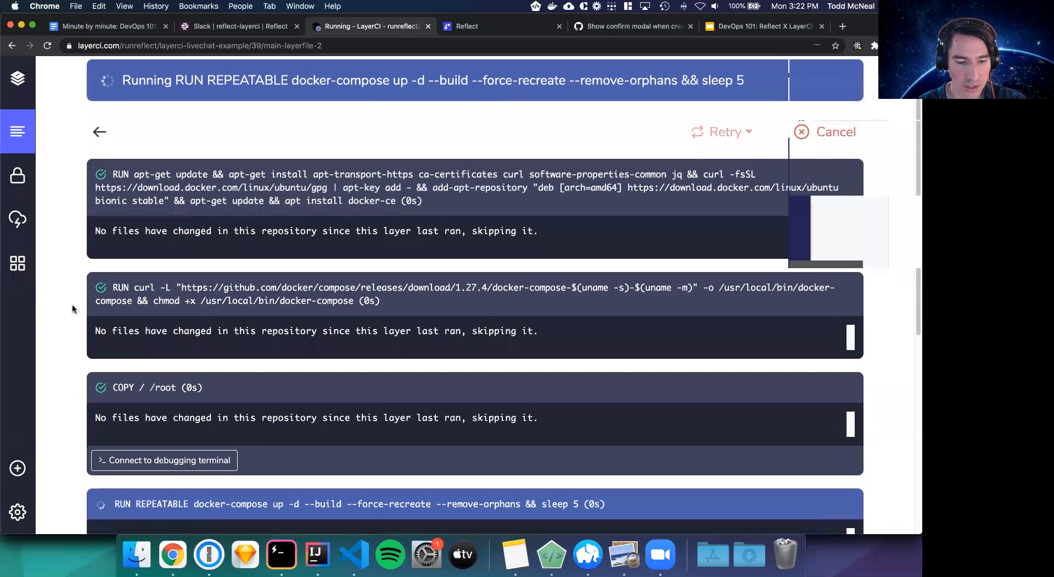
pyautogui.scroll(-3)
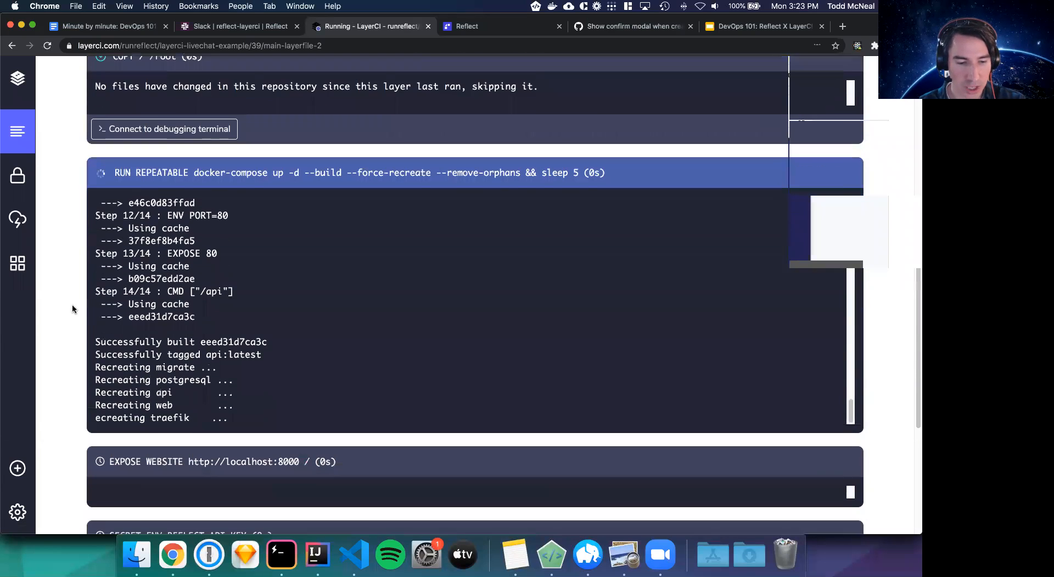
pyautogui.scroll(-3)
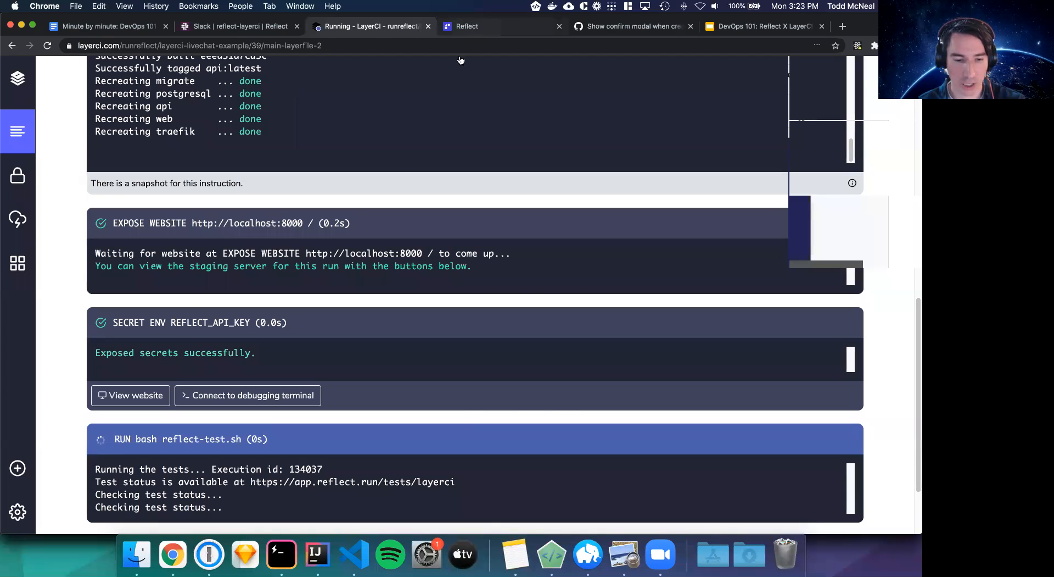
pyautogui.click(466, 26)
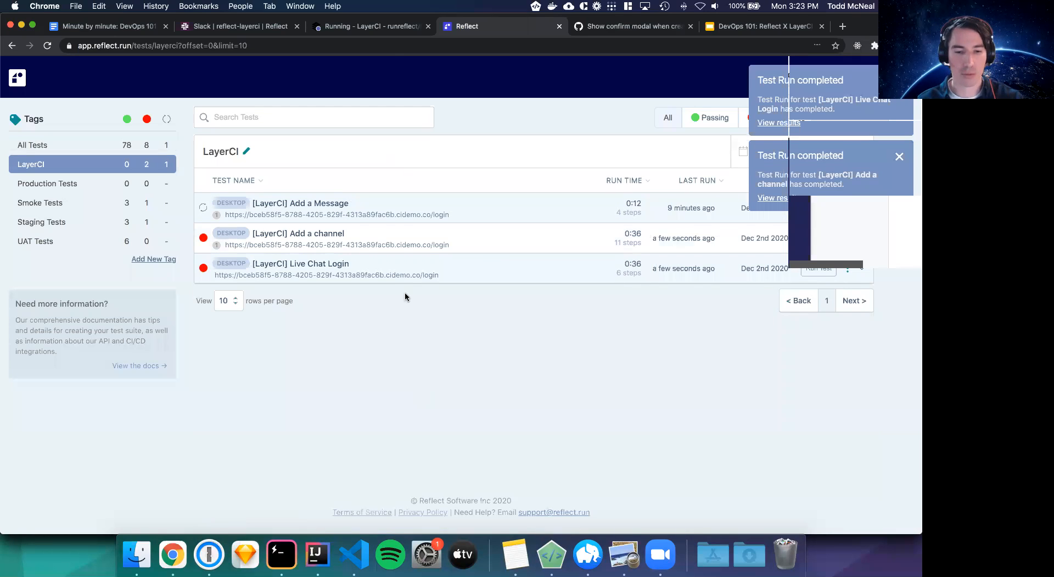
pyautogui.click(370, 27)
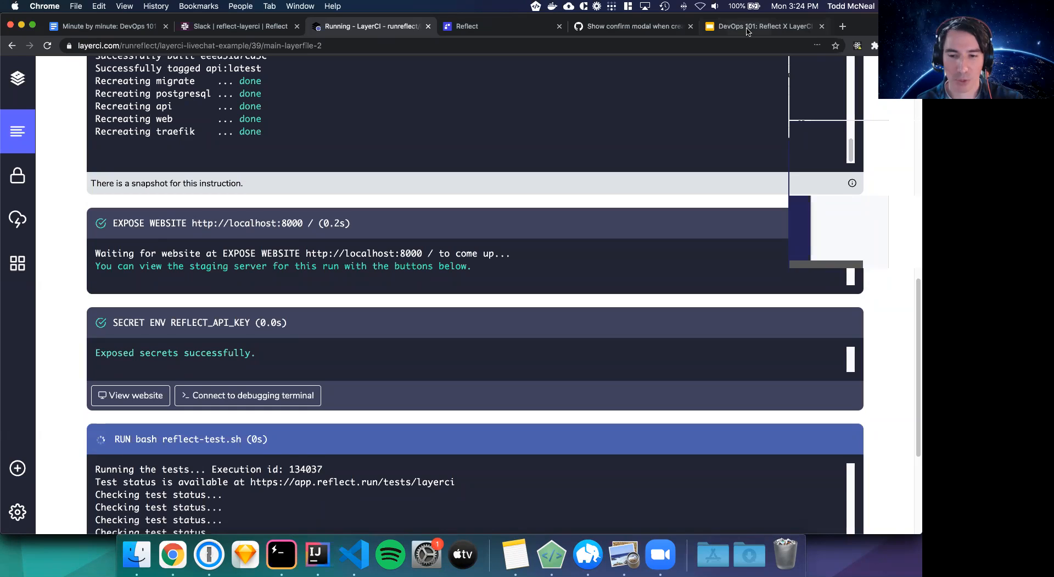
pyautogui.click(763, 26)
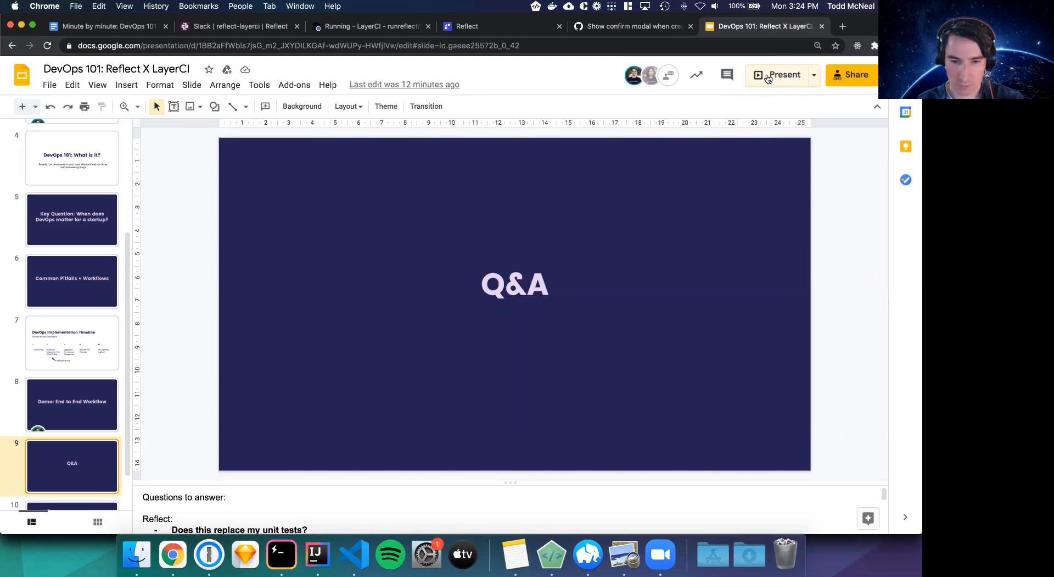
pyautogui.click(779, 75)
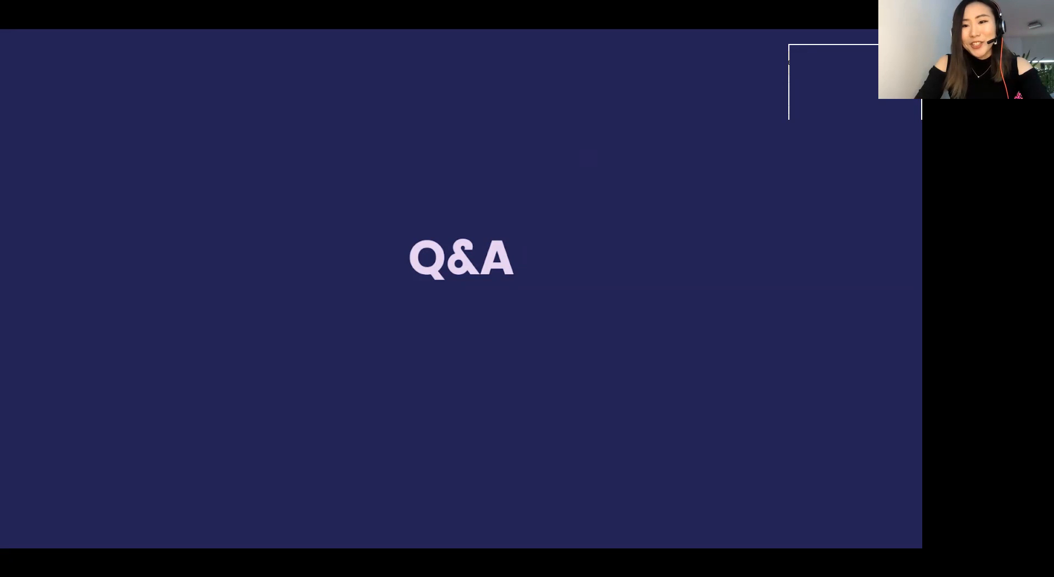
pyautogui.moveTo(613, 236)
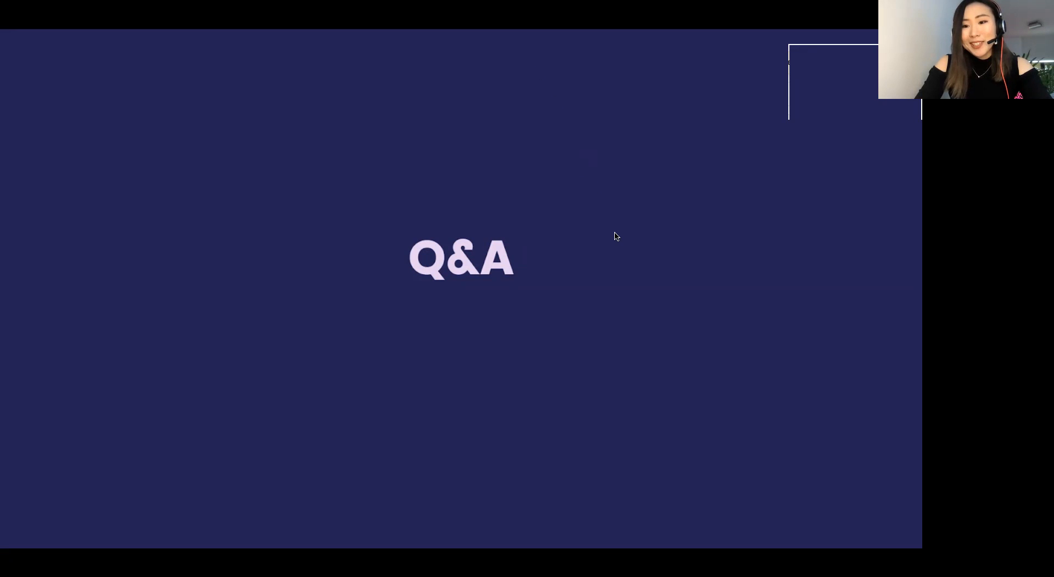
pyautogui.moveTo(671, 295)
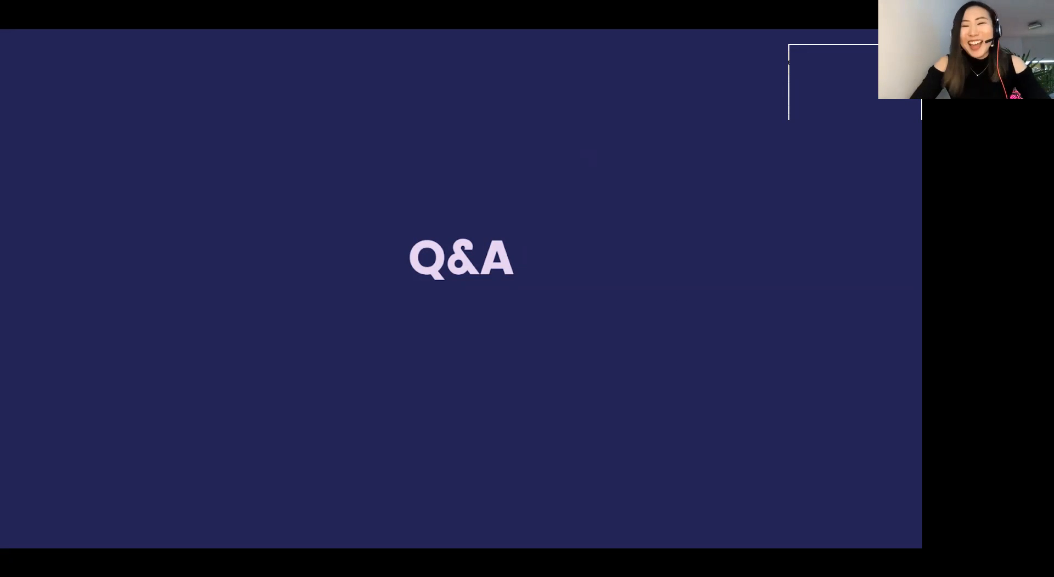
pyautogui.moveTo(554, 321)
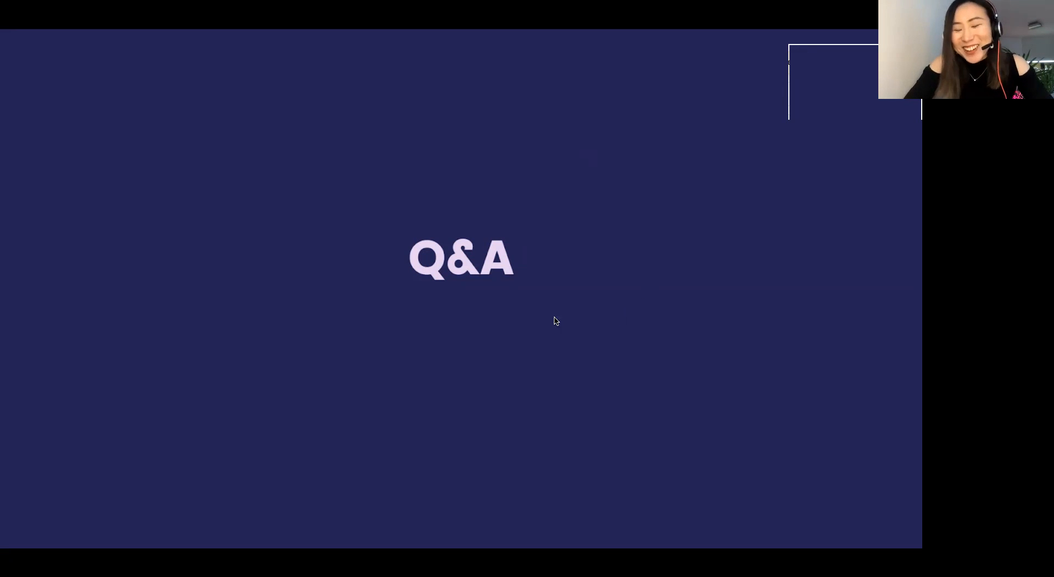
pyautogui.moveTo(343, 238)
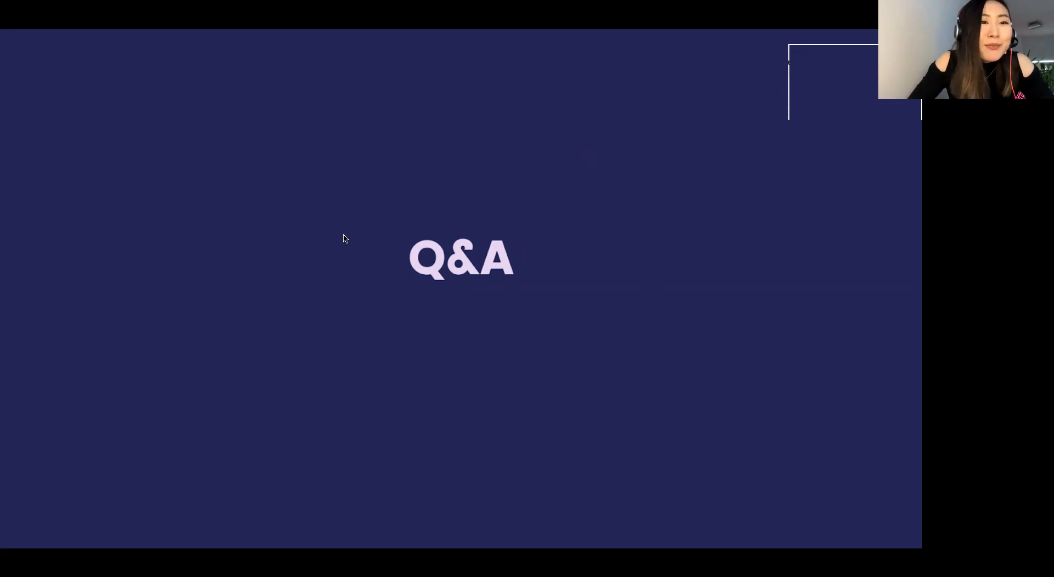